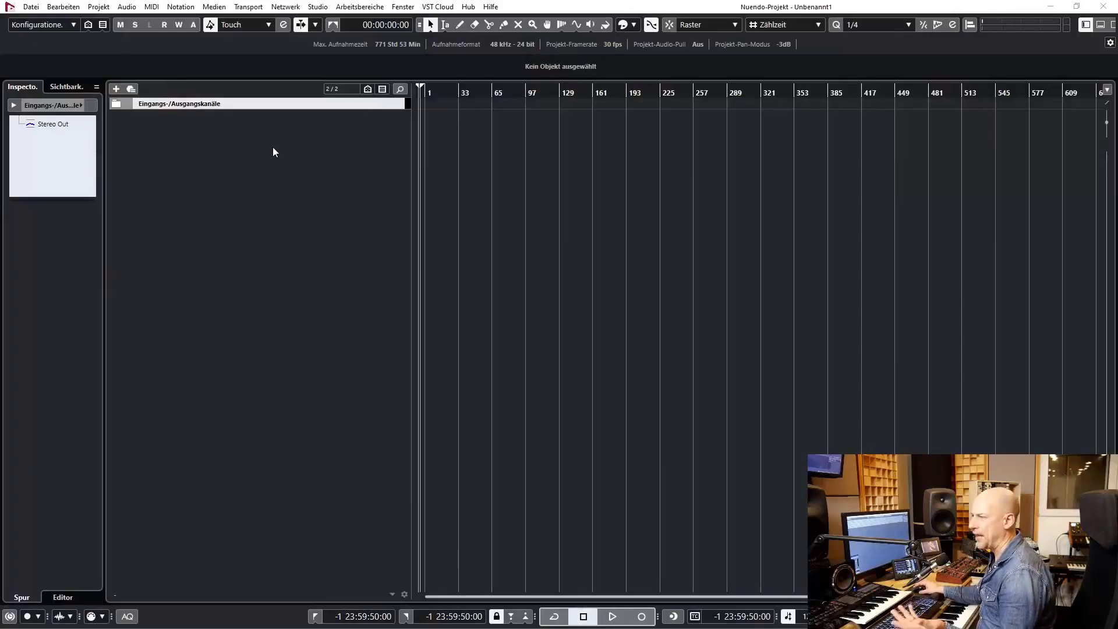
Search the Kontakt libraries for 'grand' to locate The Grandeur piano
click(115, 90)
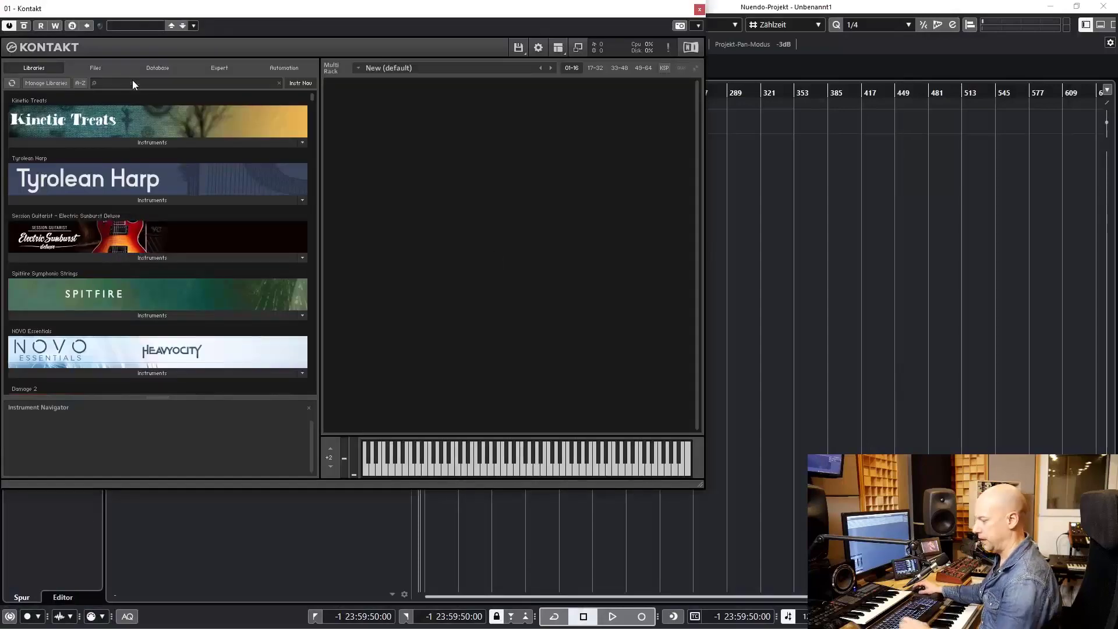
text(grand)
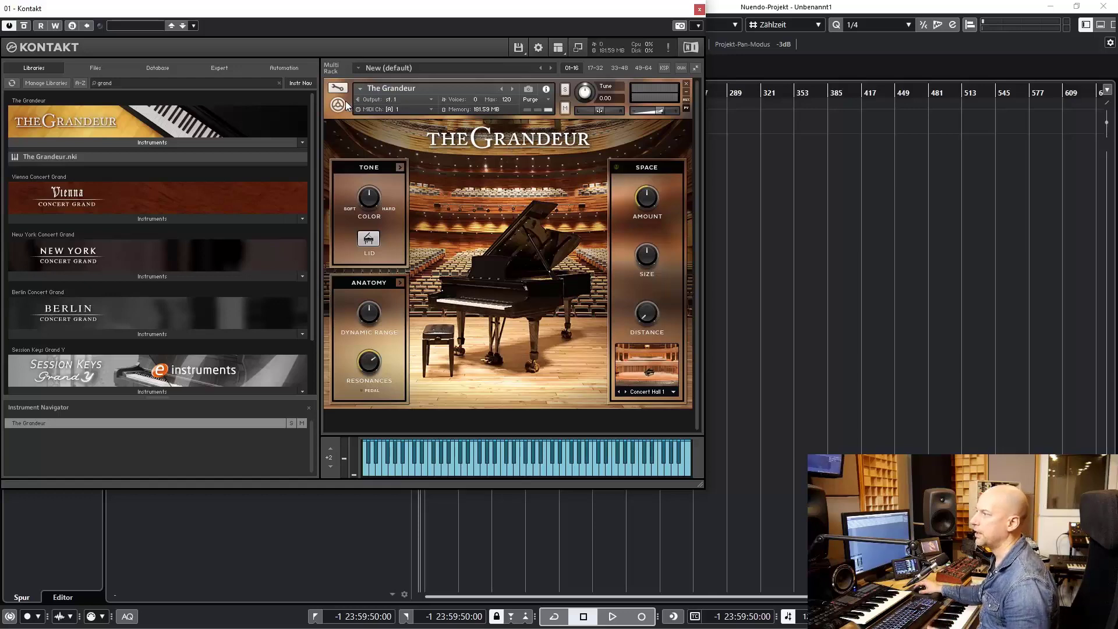
mouse_move(341, 106)
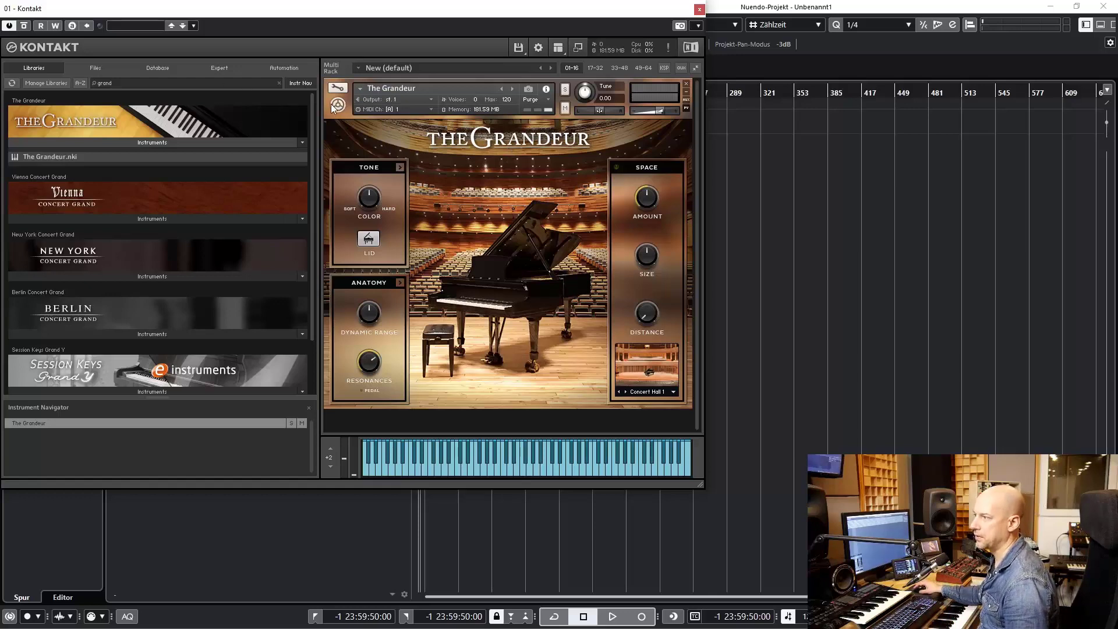
Collapse The Grandeur and load Arkhis.nki as the second instrument in the multi
click(338, 105)
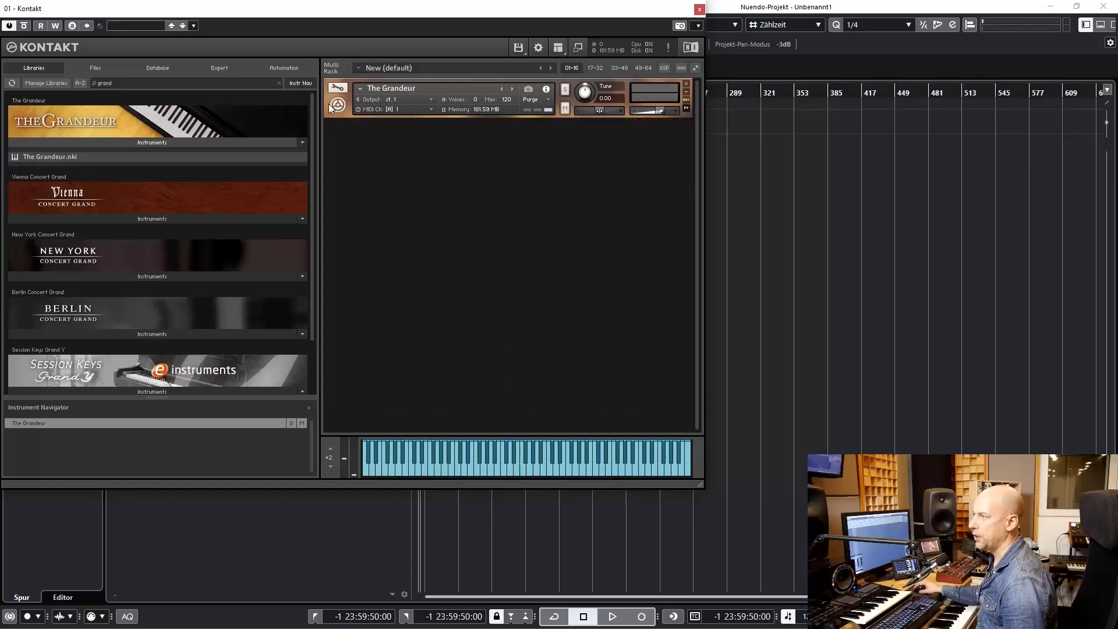
click(336, 88)
text(arkh)
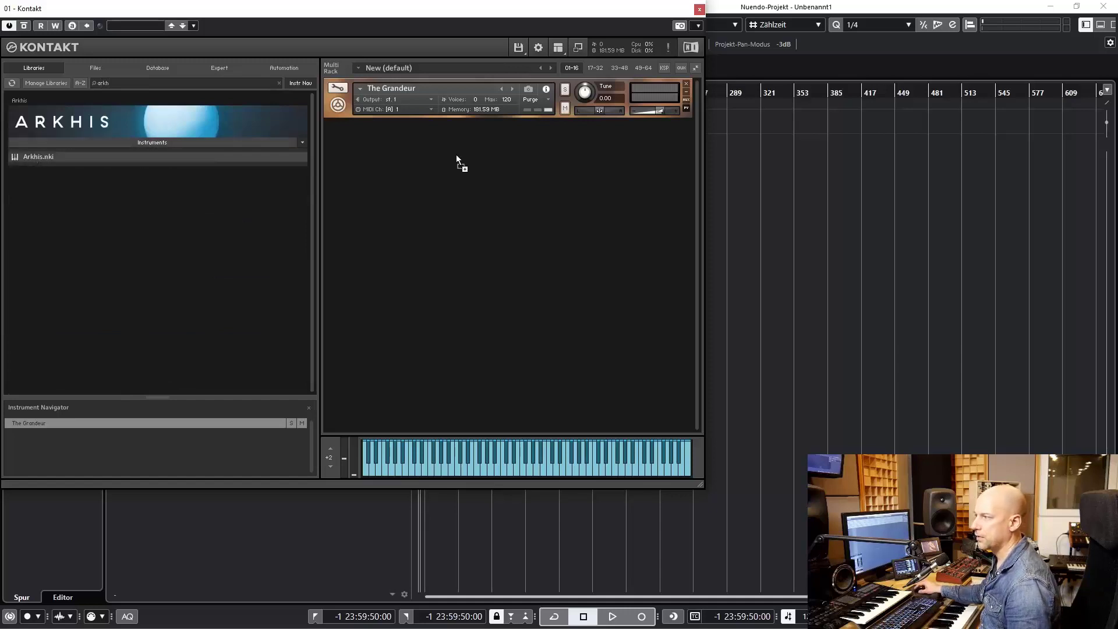
mouse_move(457, 160)
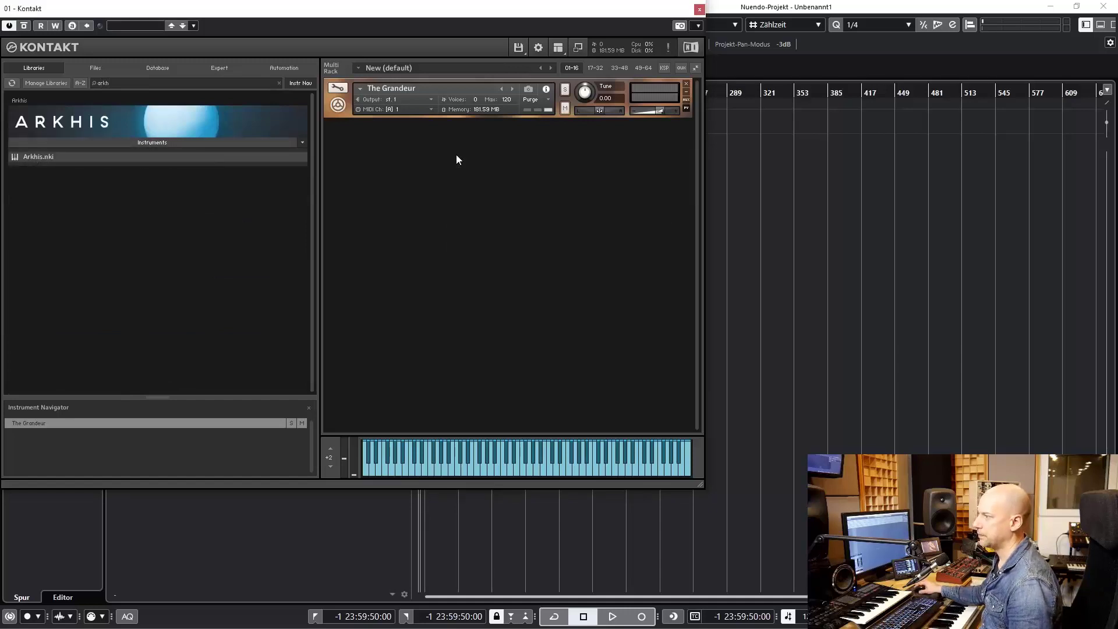
double_click(38, 156)
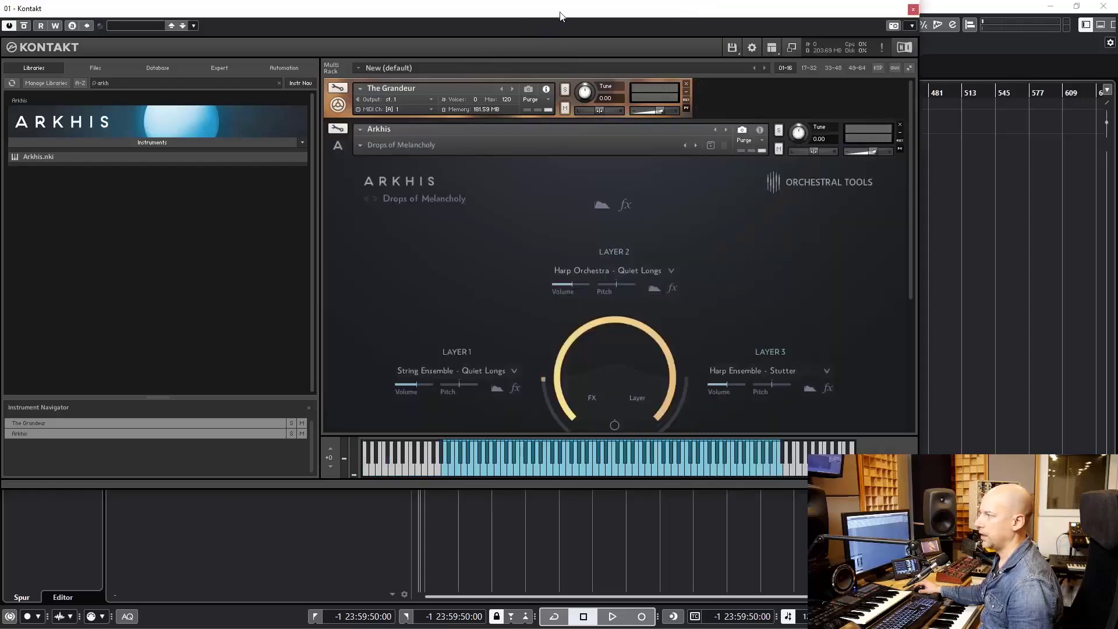
mouse_move(871, 272)
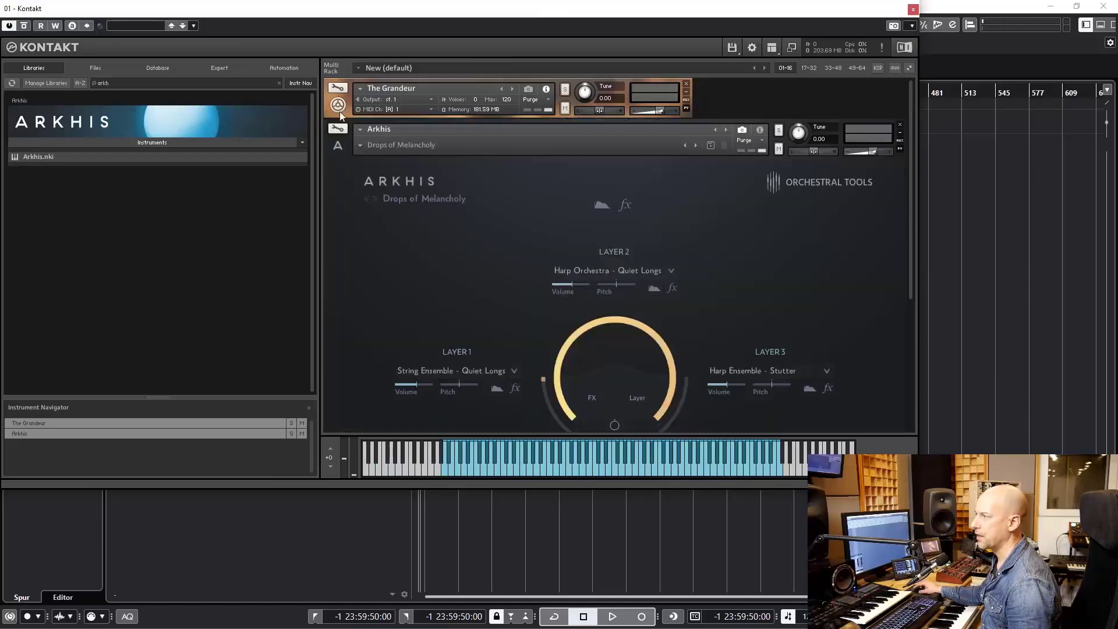
mouse_move(527, 180)
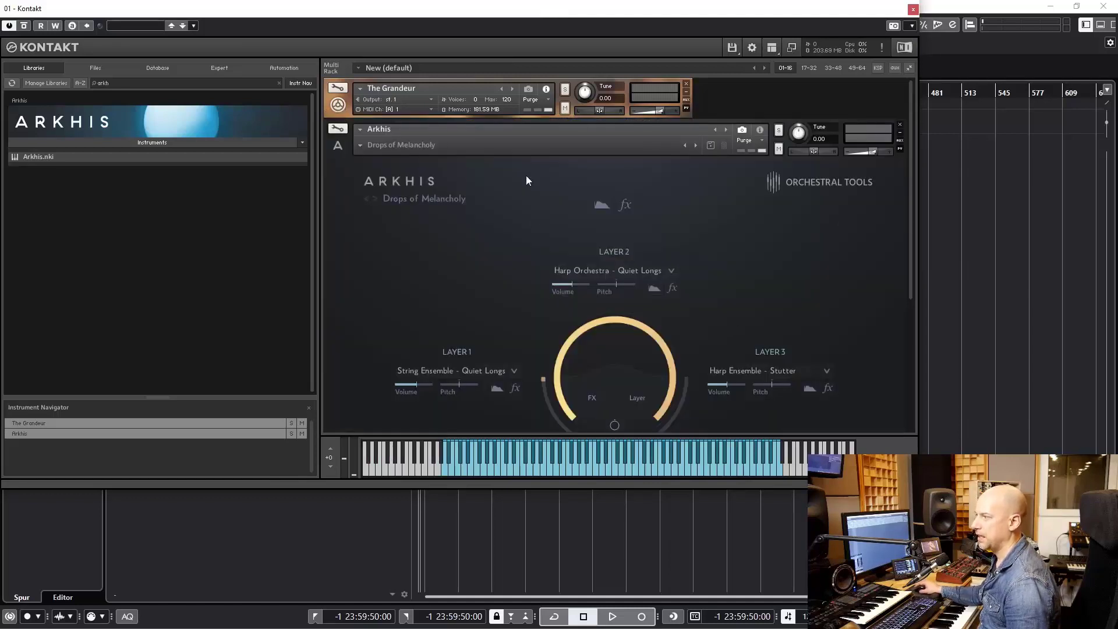
mouse_move(634, 259)
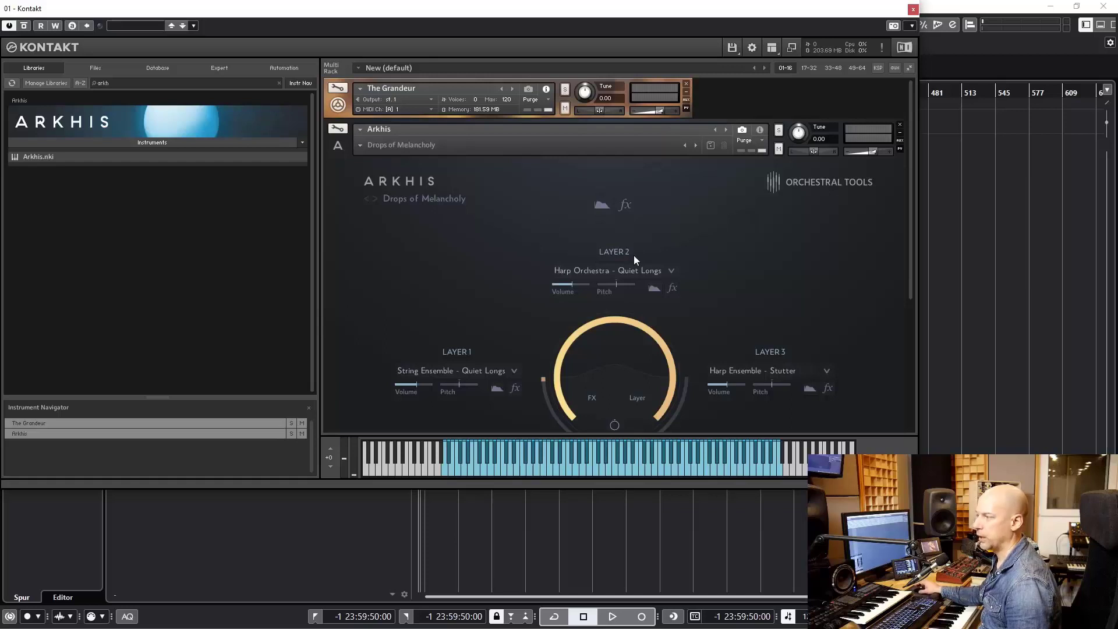
mouse_move(433, 110)
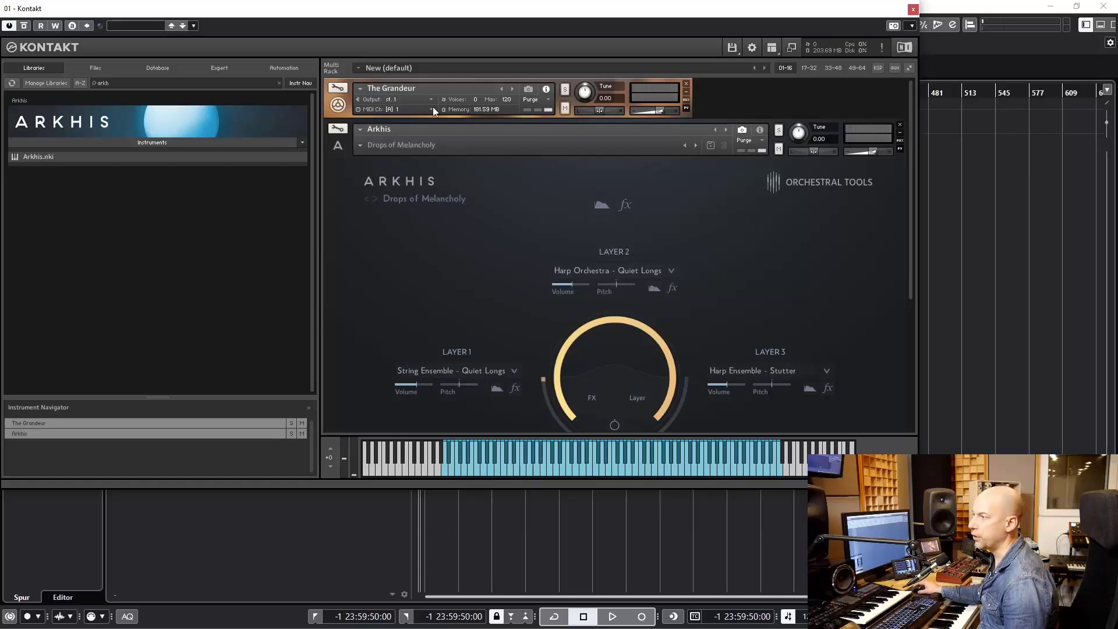
click(338, 90)
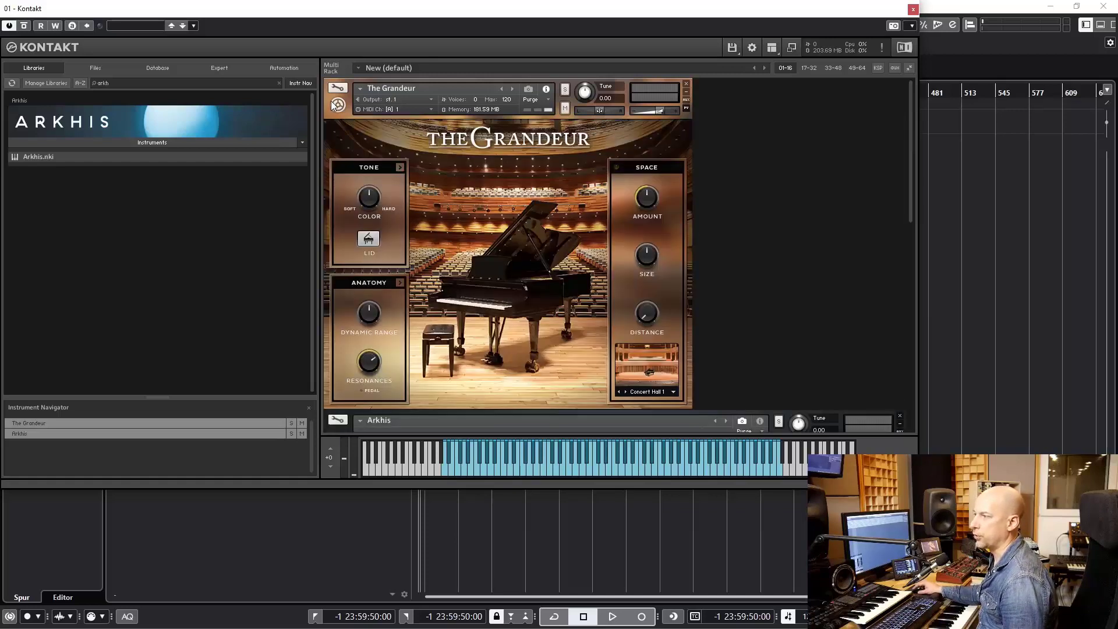
click(379, 420)
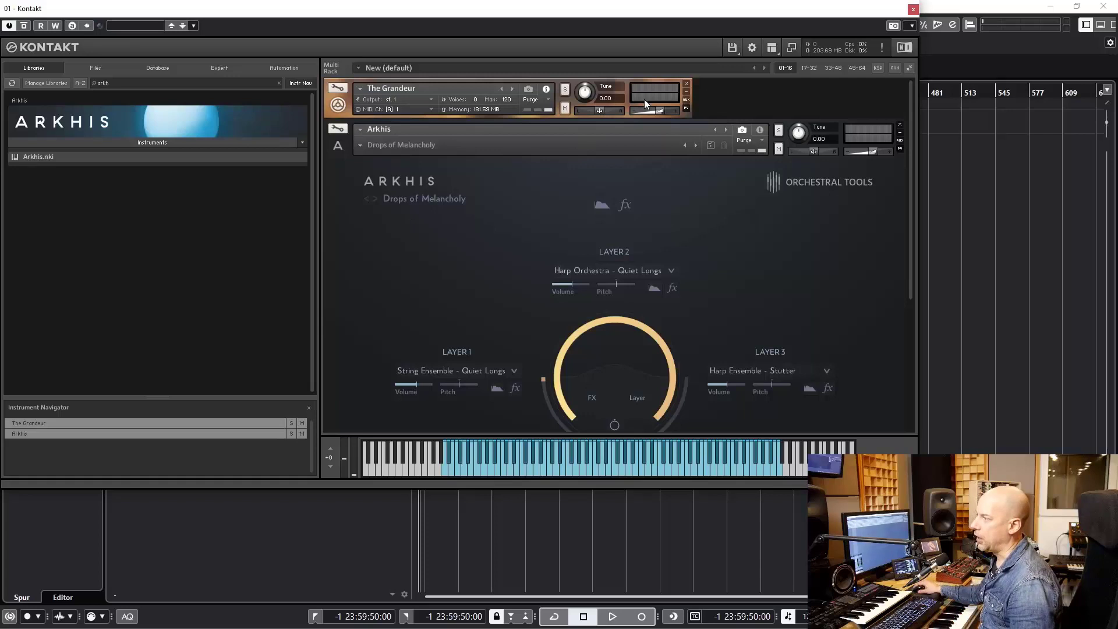
mouse_move(659, 96)
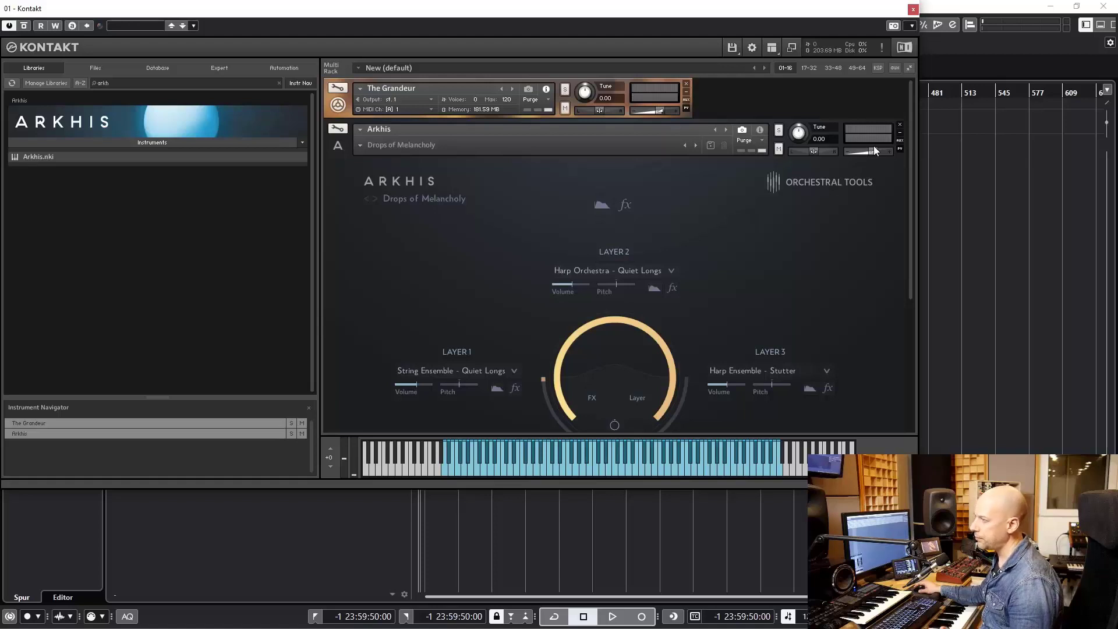
mouse_move(377, 151)
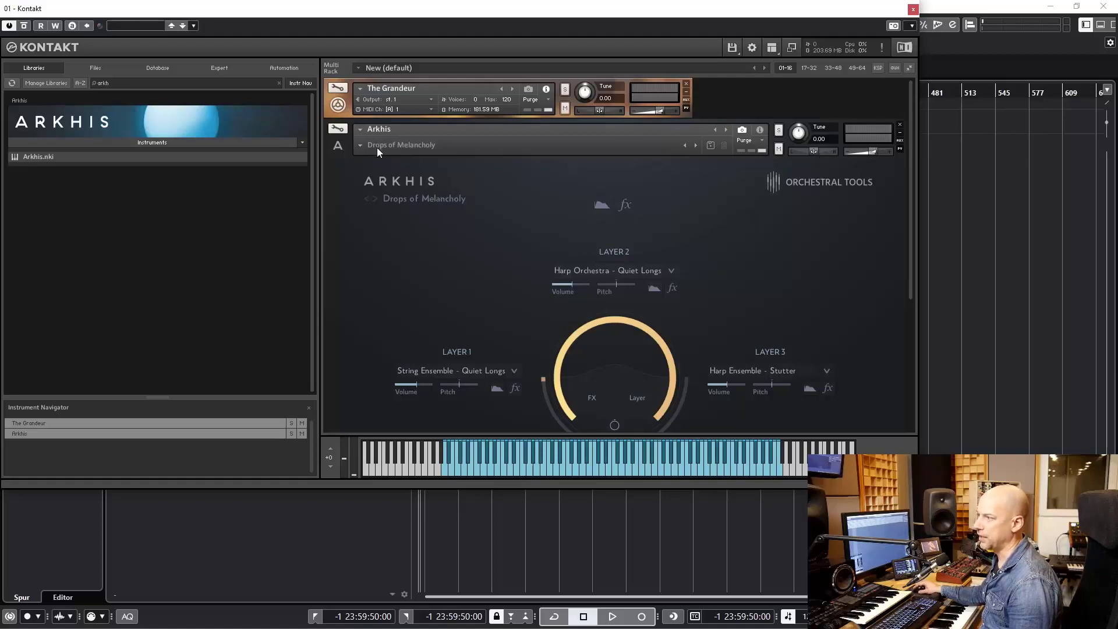
mouse_move(383, 123)
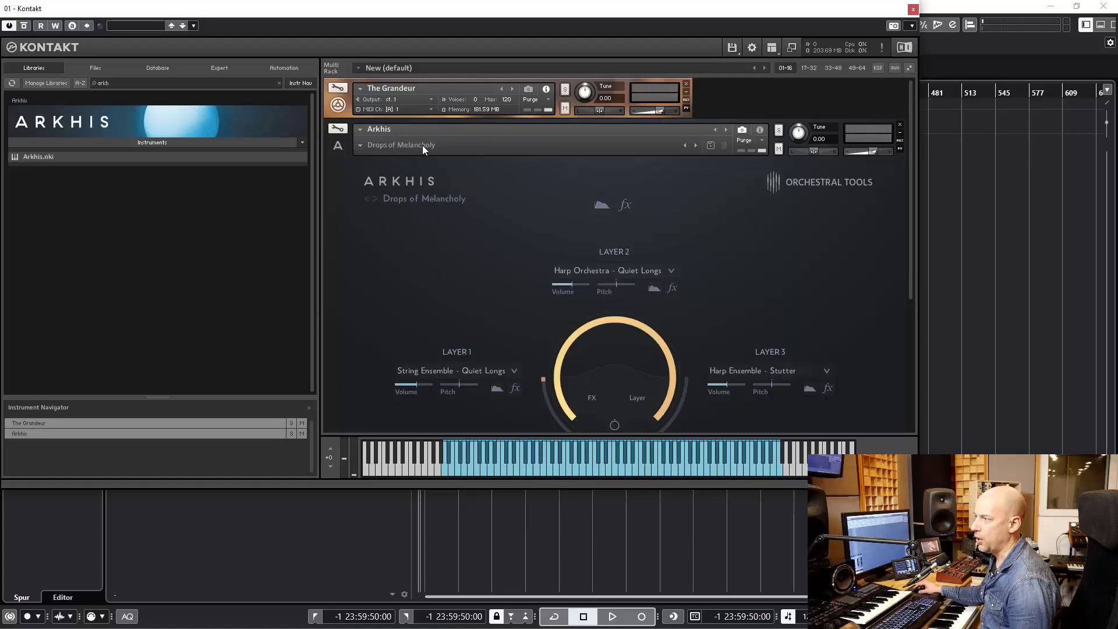
mouse_move(396, 153)
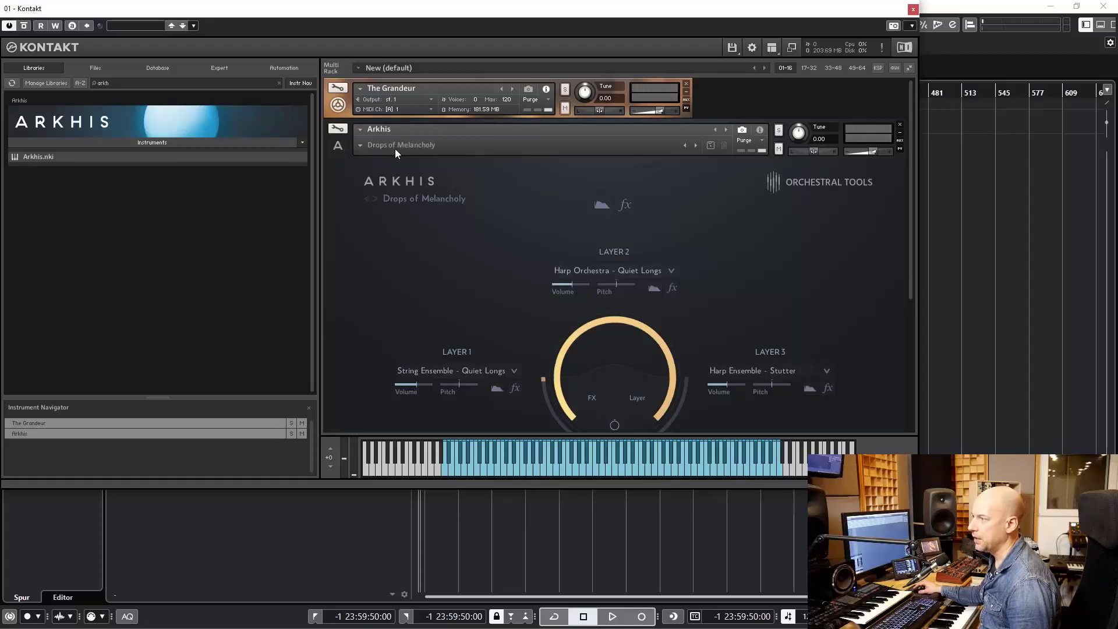
mouse_move(365, 152)
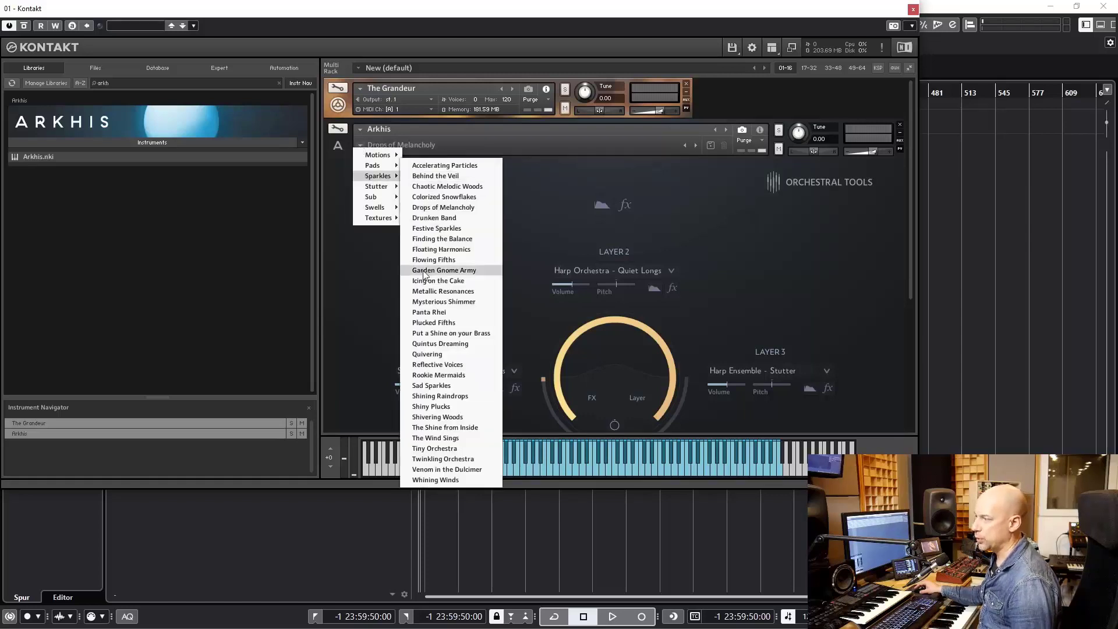
mouse_move(652, 307)
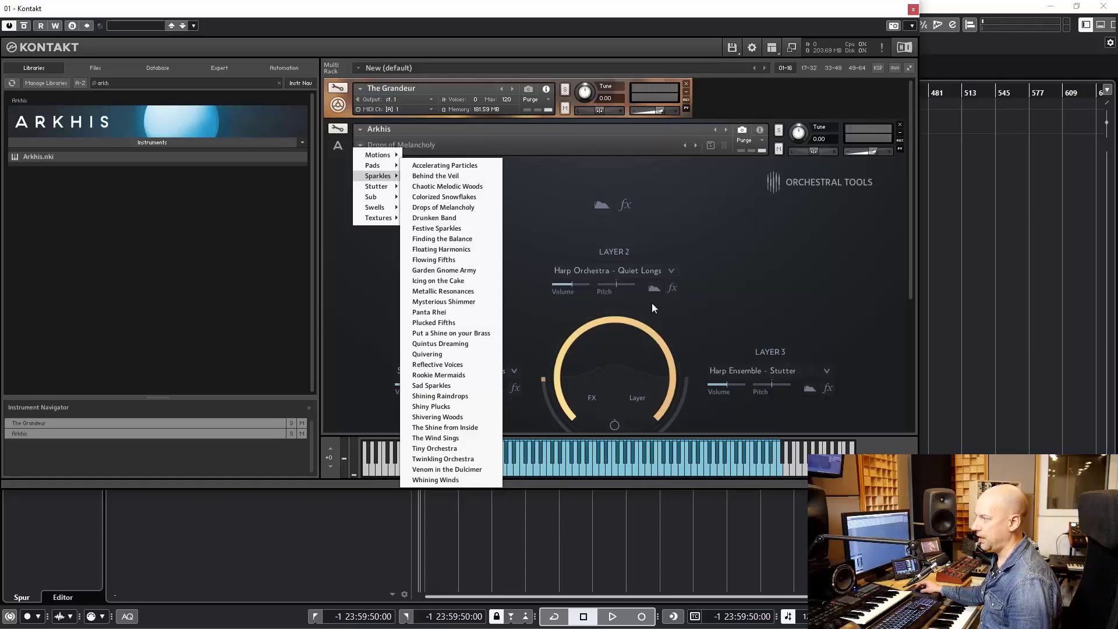
mouse_move(694, 278)
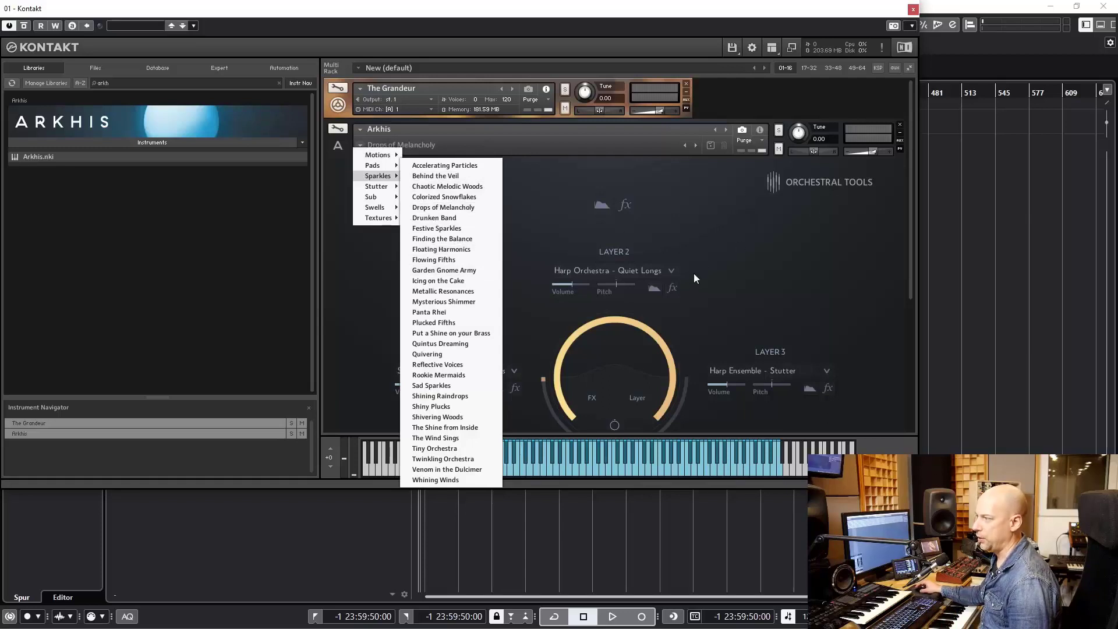
mouse_move(718, 240)
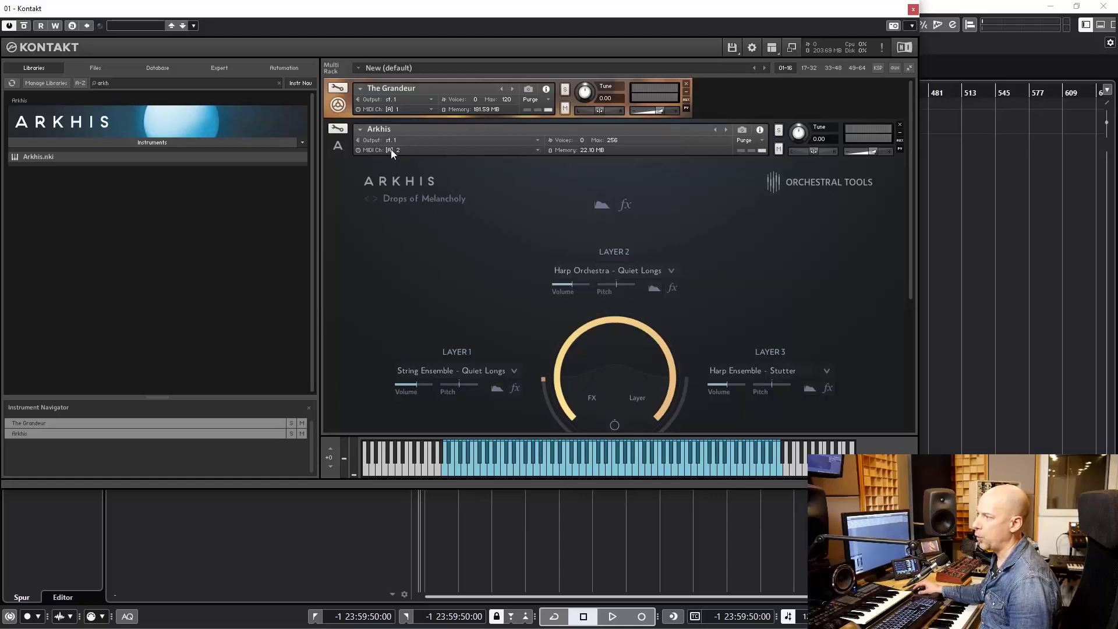
Collapse the Arkhis instrument to its compact header
click(392, 150)
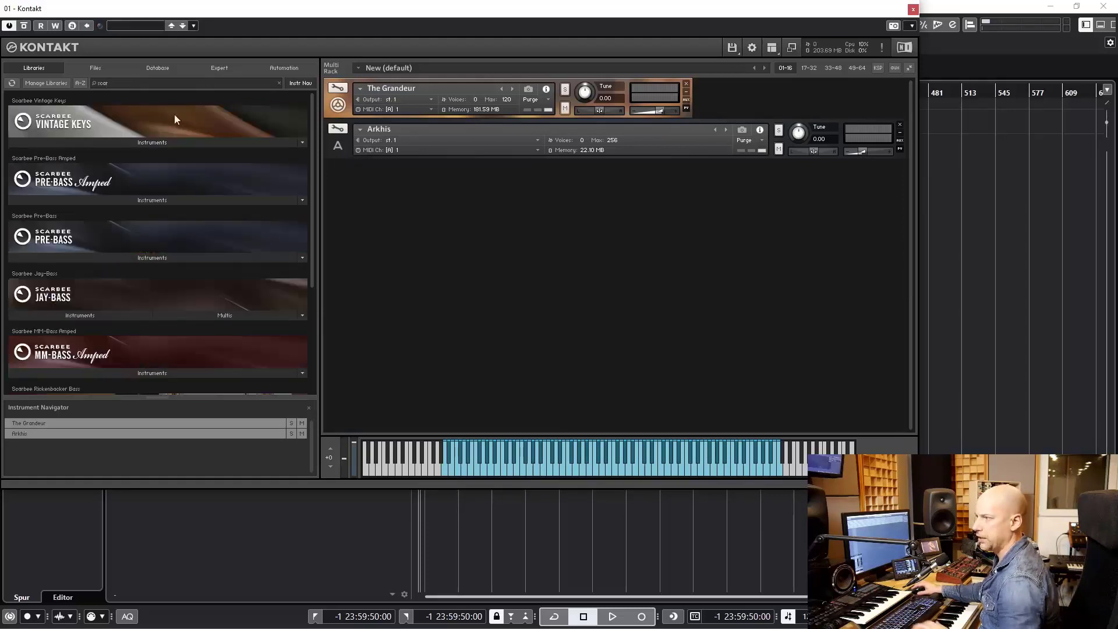
Load Blue Ballad from Scarbee Vintage Keys as the third instrument and expand its panel
click(151, 142)
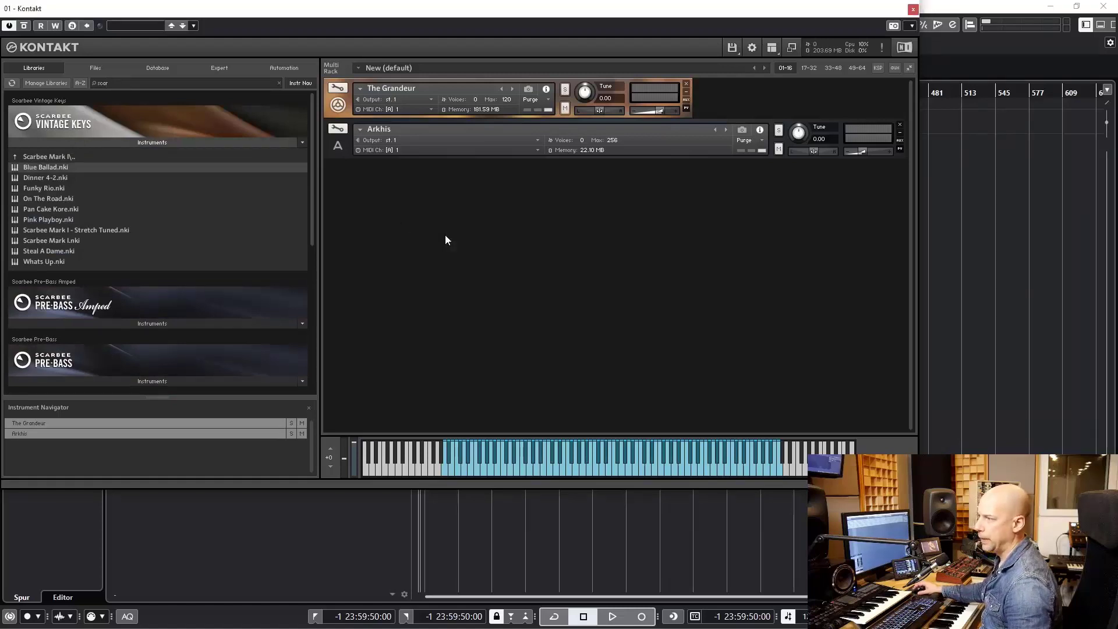
double_click(45, 167)
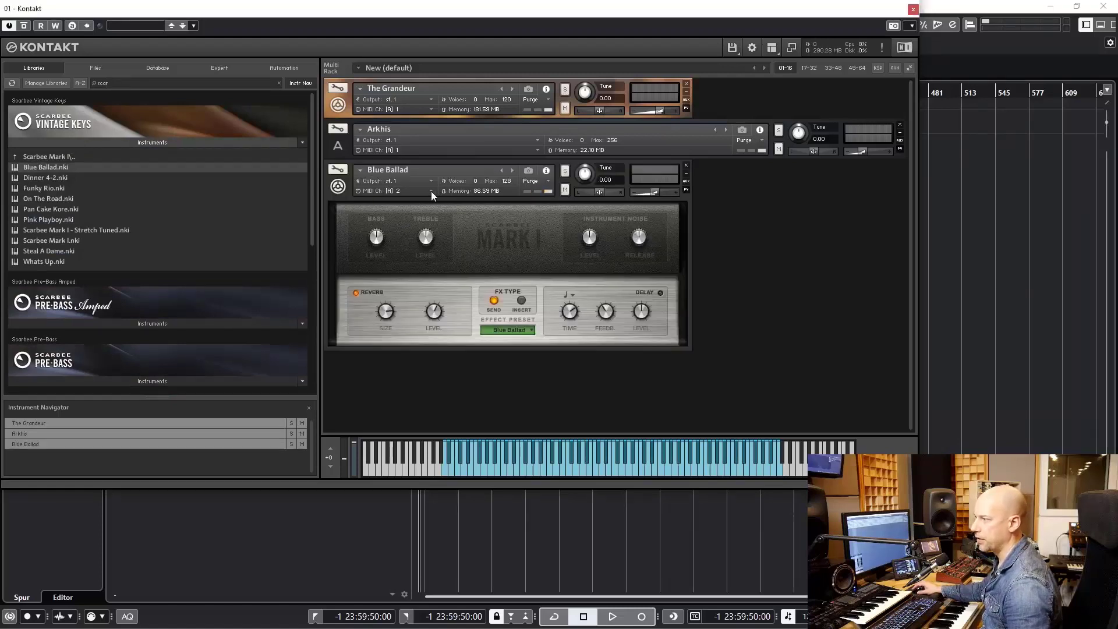
click(396, 190)
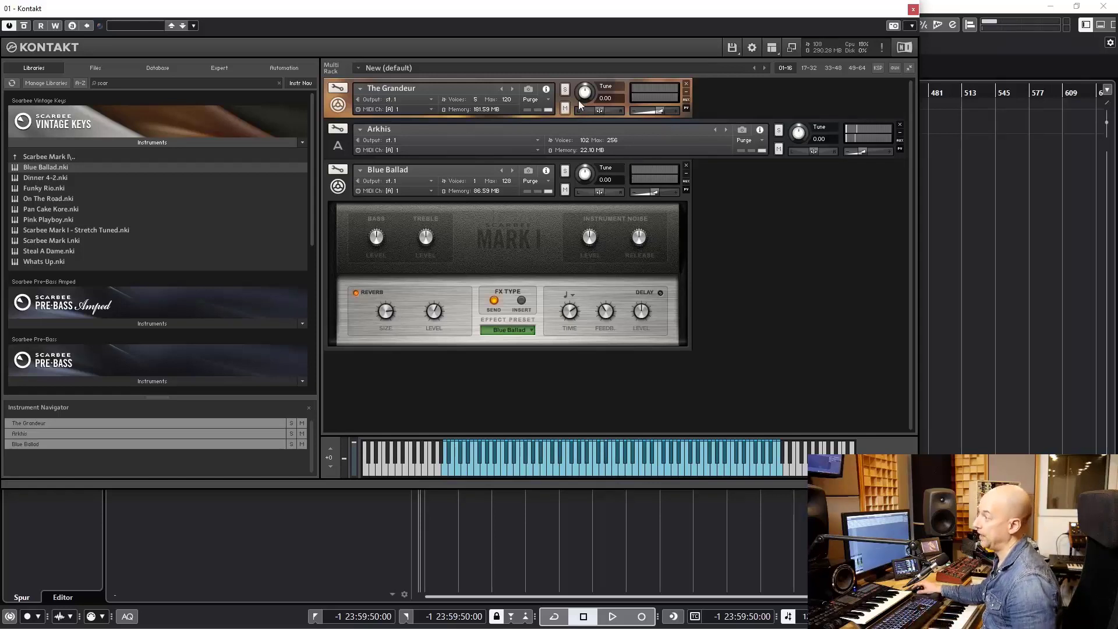
click(563, 93)
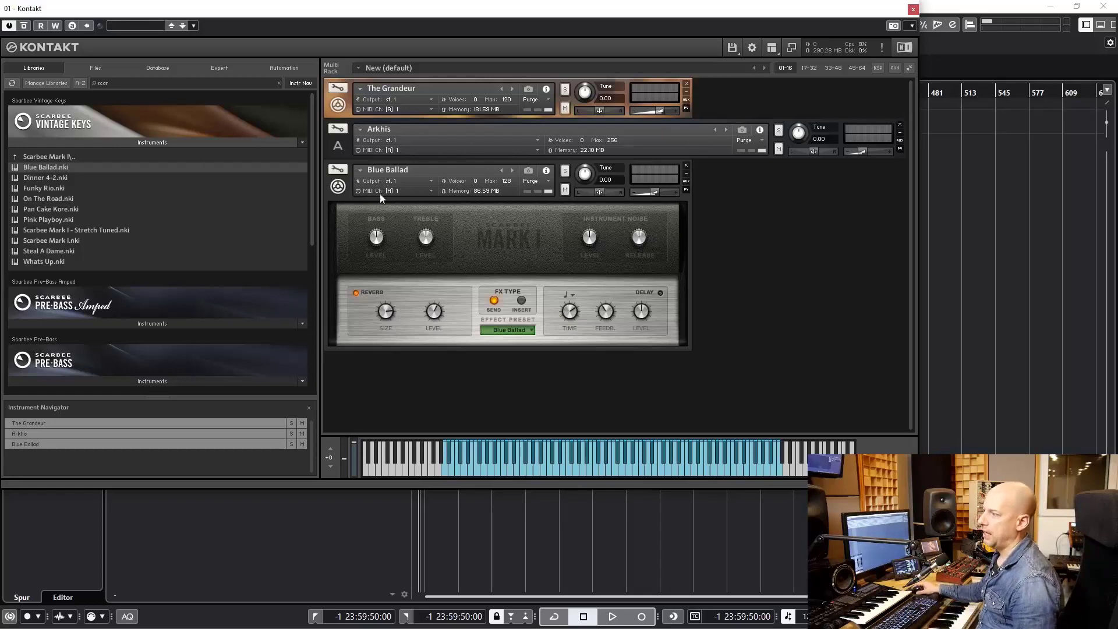
mouse_move(645, 241)
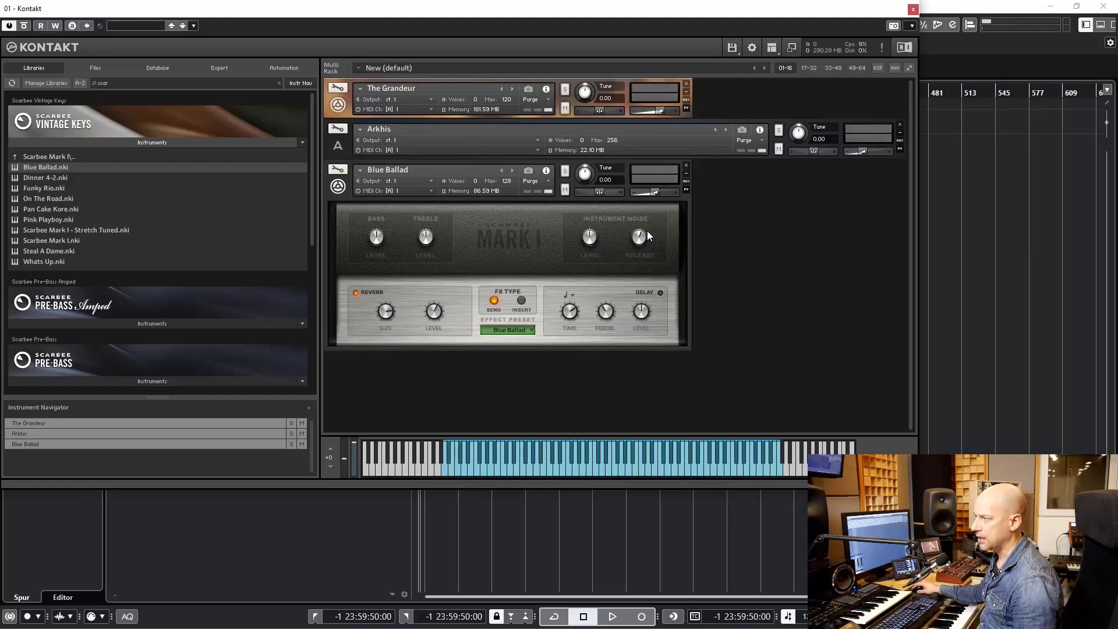
mouse_move(642, 255)
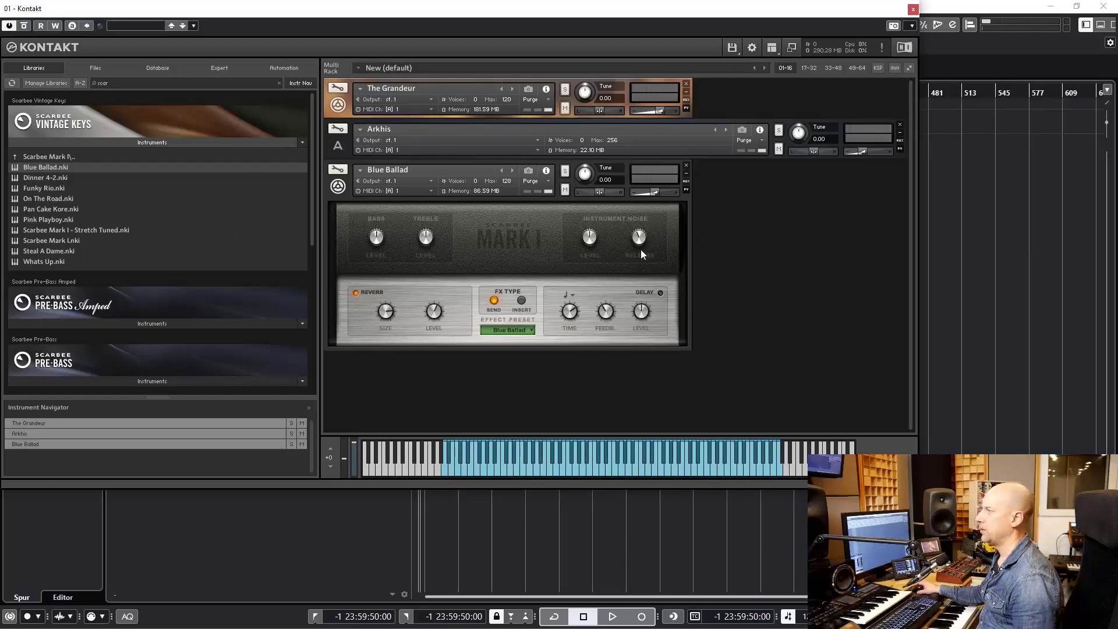
mouse_move(641, 266)
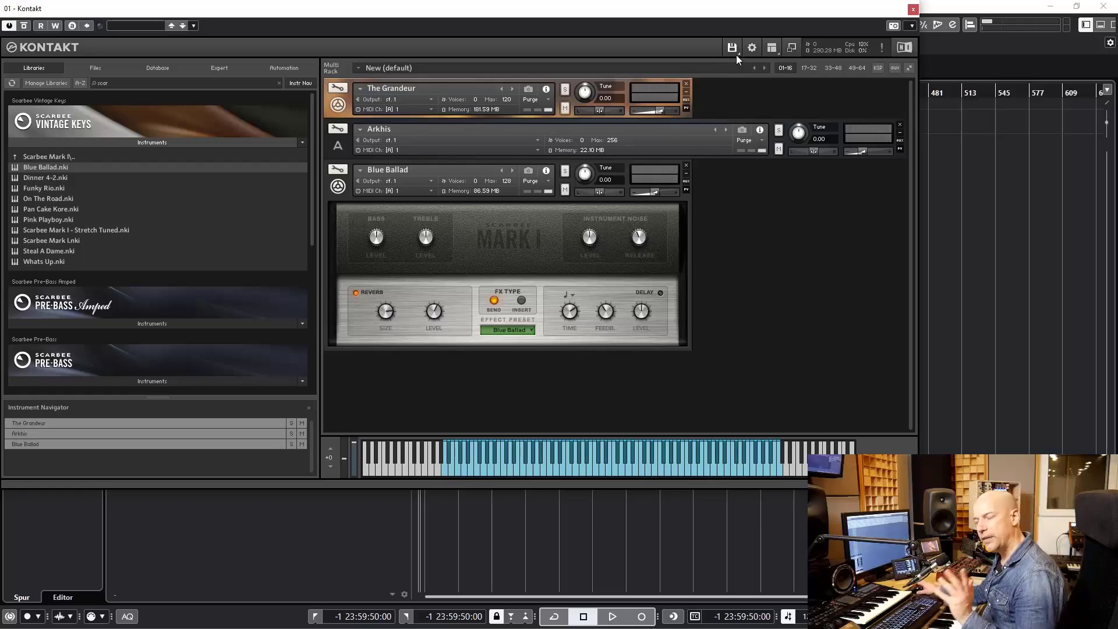
Save the three-instrument multi under the file name Lovely Dream
click(732, 47)
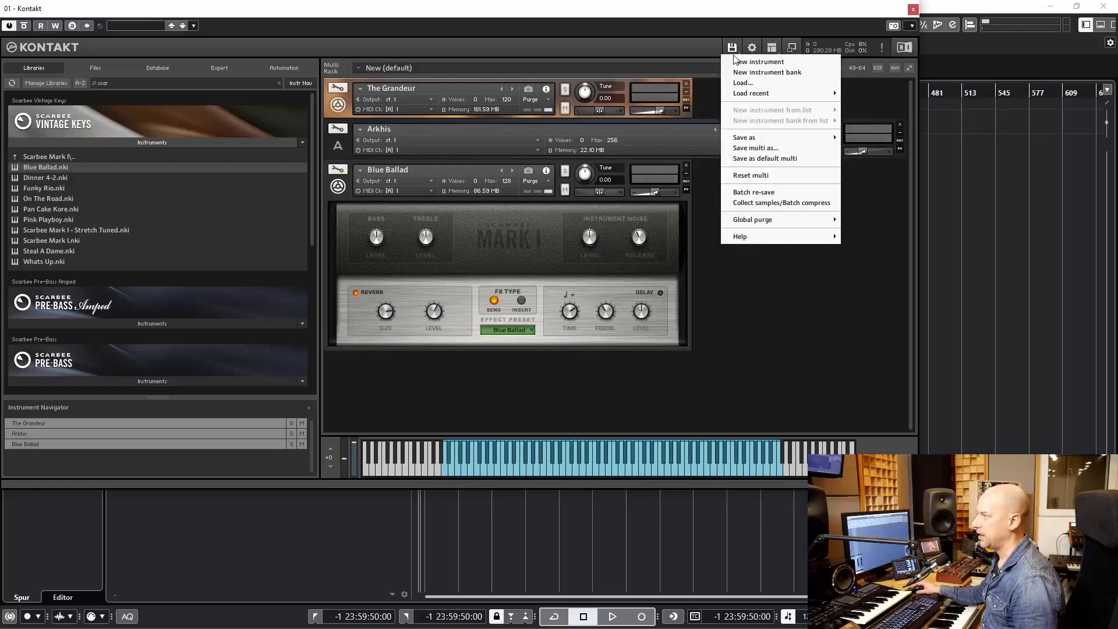
mouse_move(755, 148)
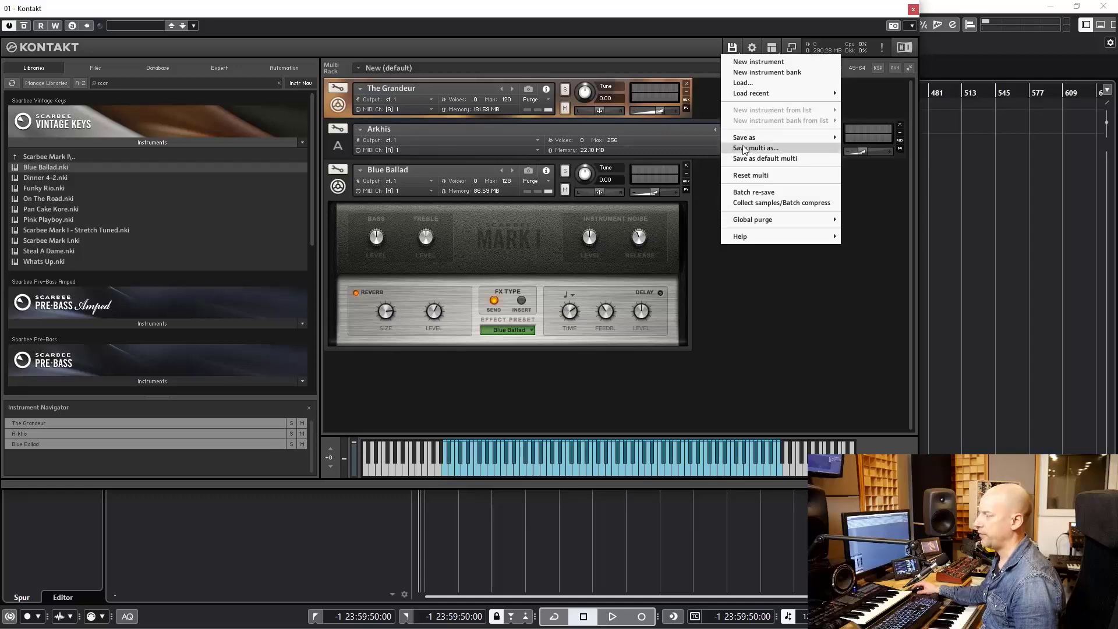
click(755, 148)
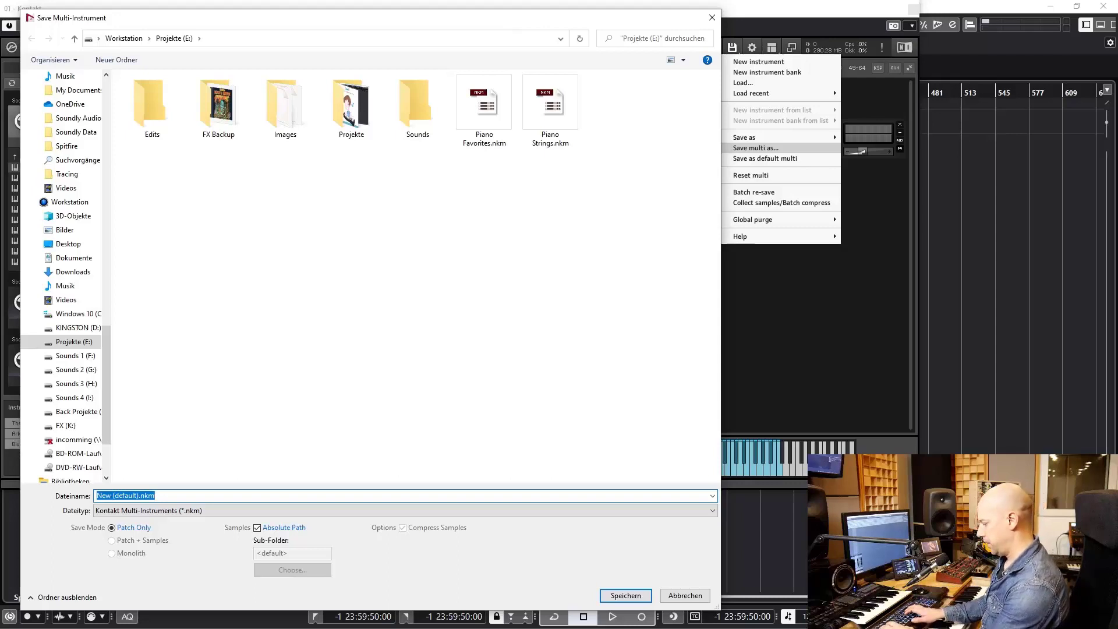
text(Lovely Dre)
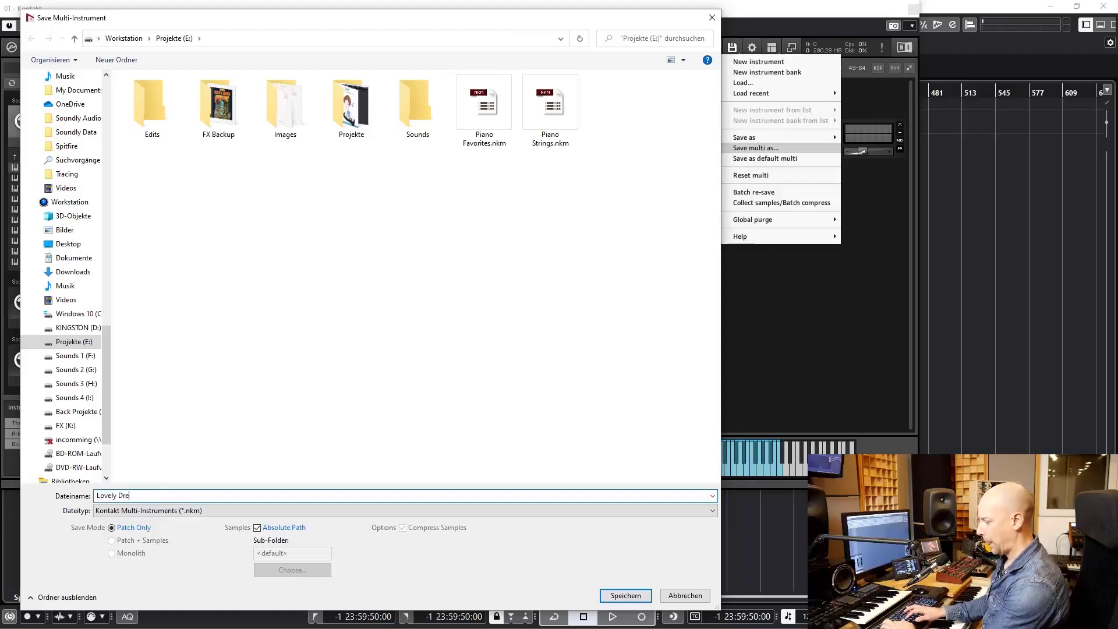
click(624, 595)
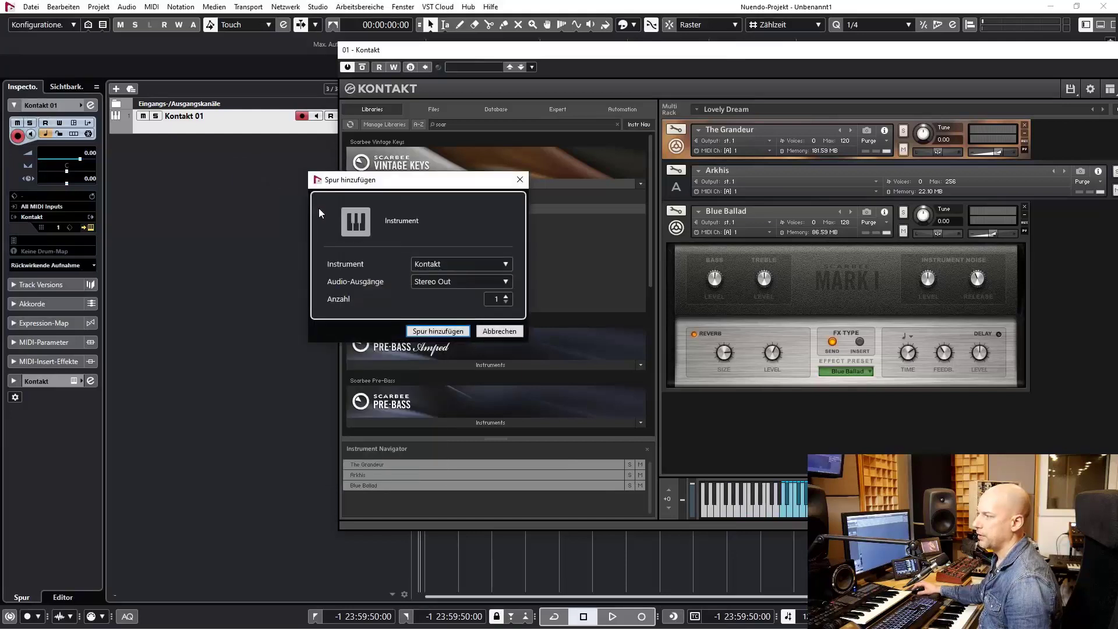
Add a second Kontakt instrument track and reach its file options
click(438, 331)
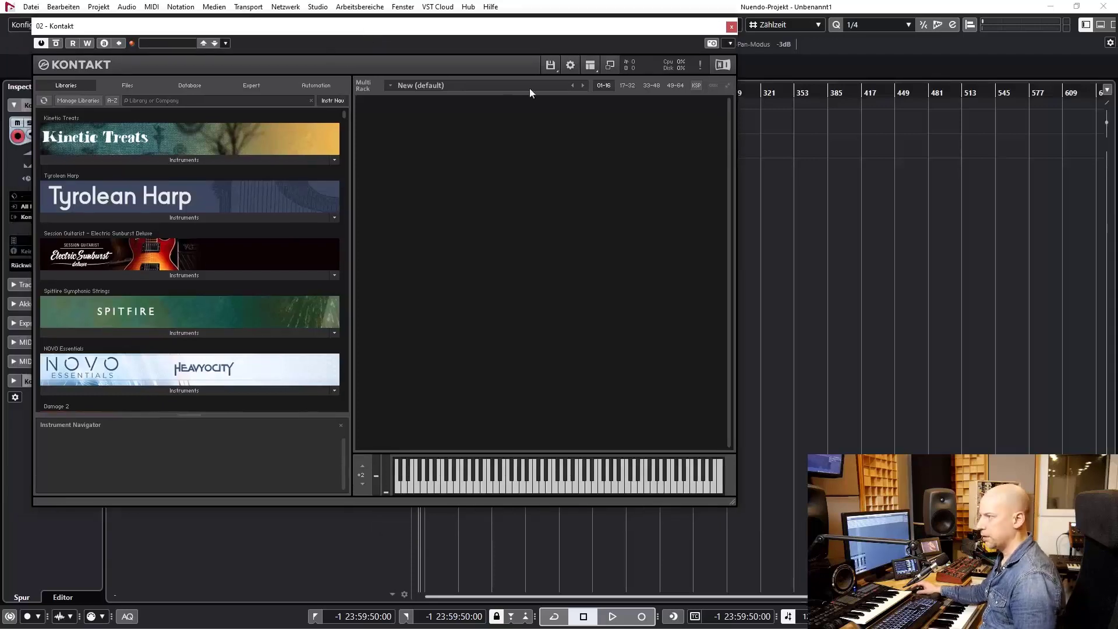
click(550, 65)
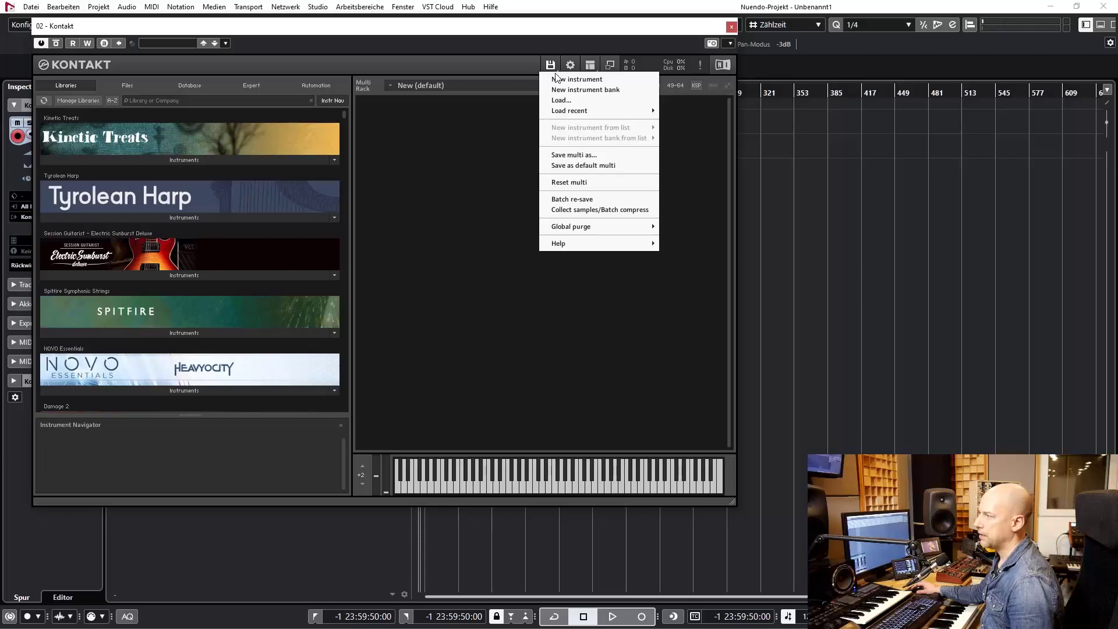
Load Lovely Dream.nkm into the second Kontakt, confirming Replace Multi with Ja
click(561, 100)
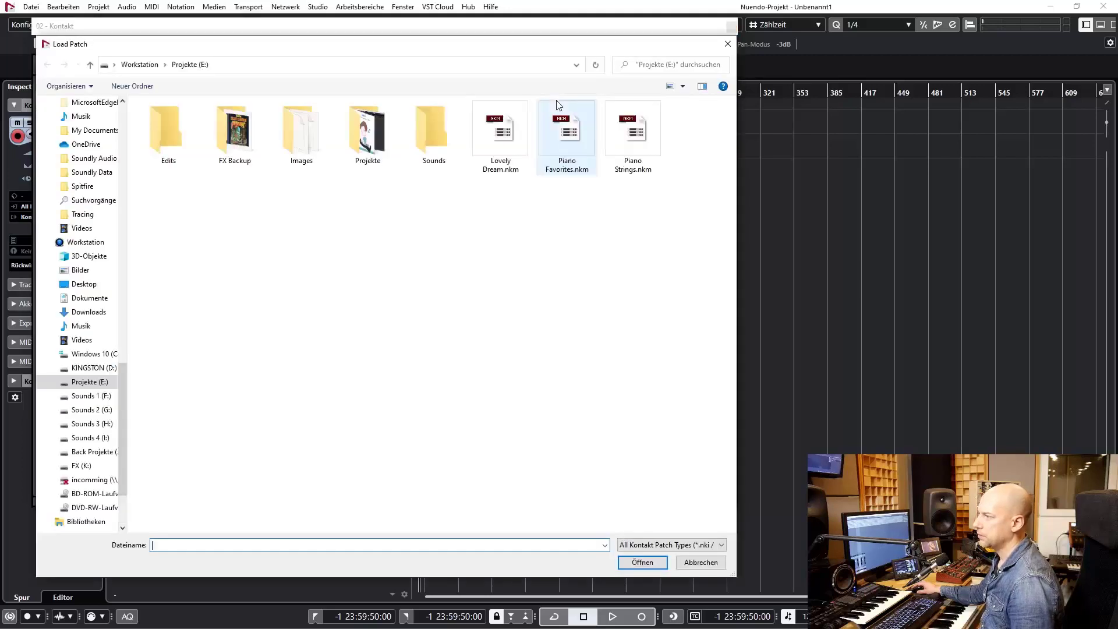
mouse_move(501, 132)
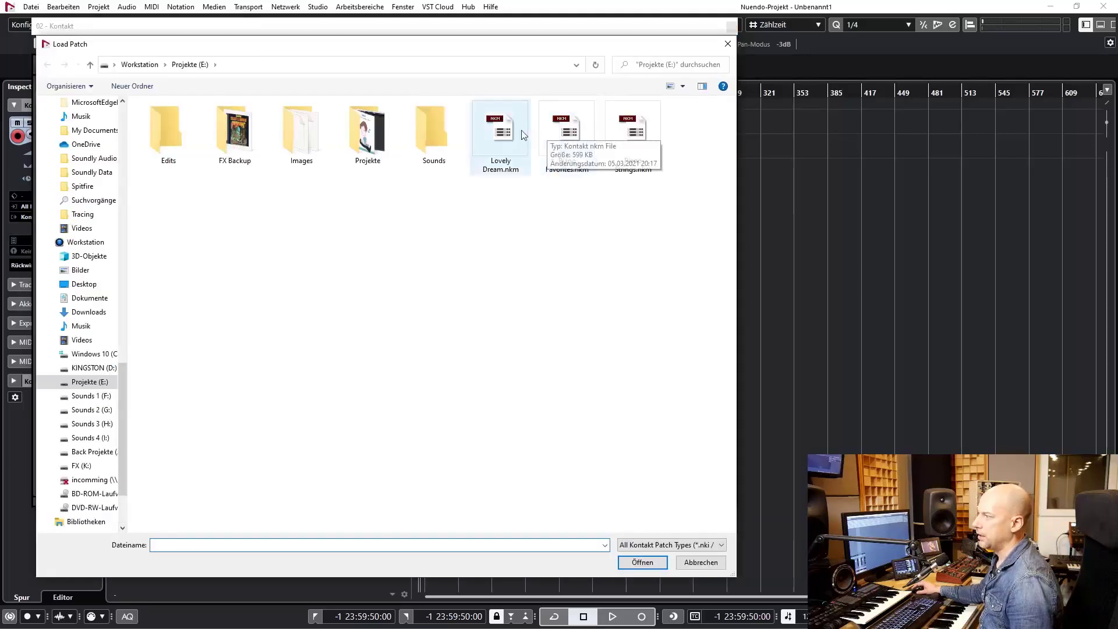
click(500, 130)
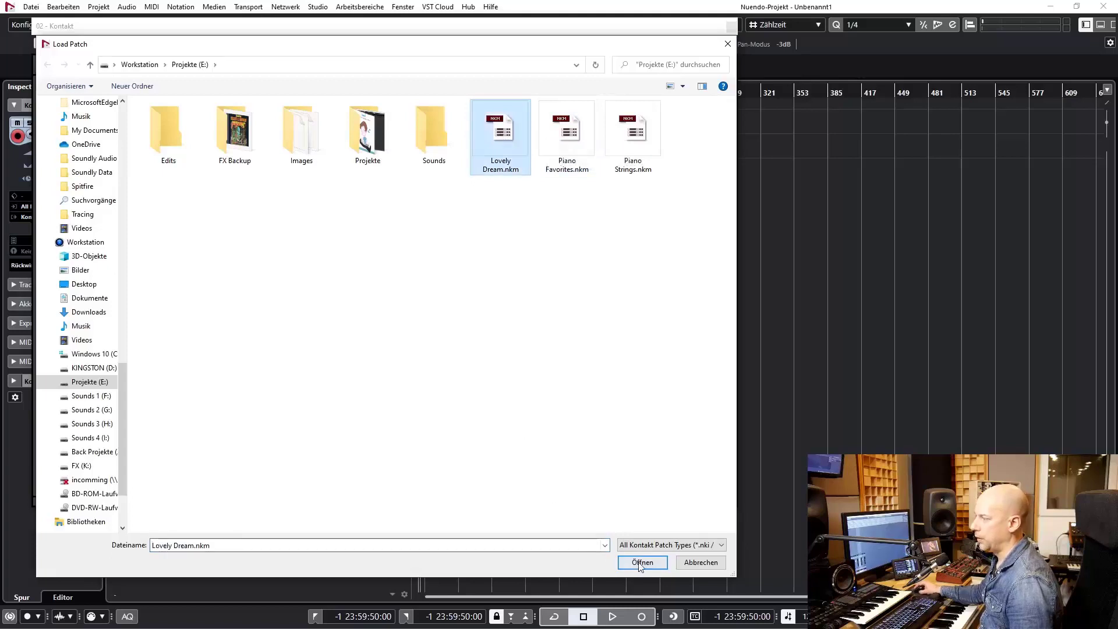
click(641, 561)
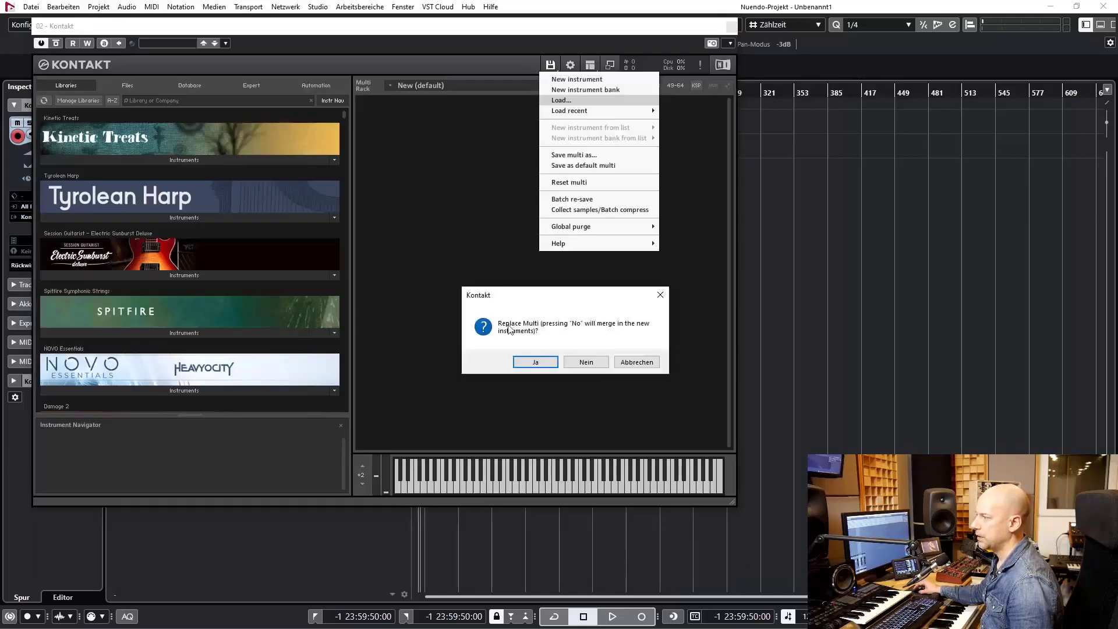
mouse_move(529, 339)
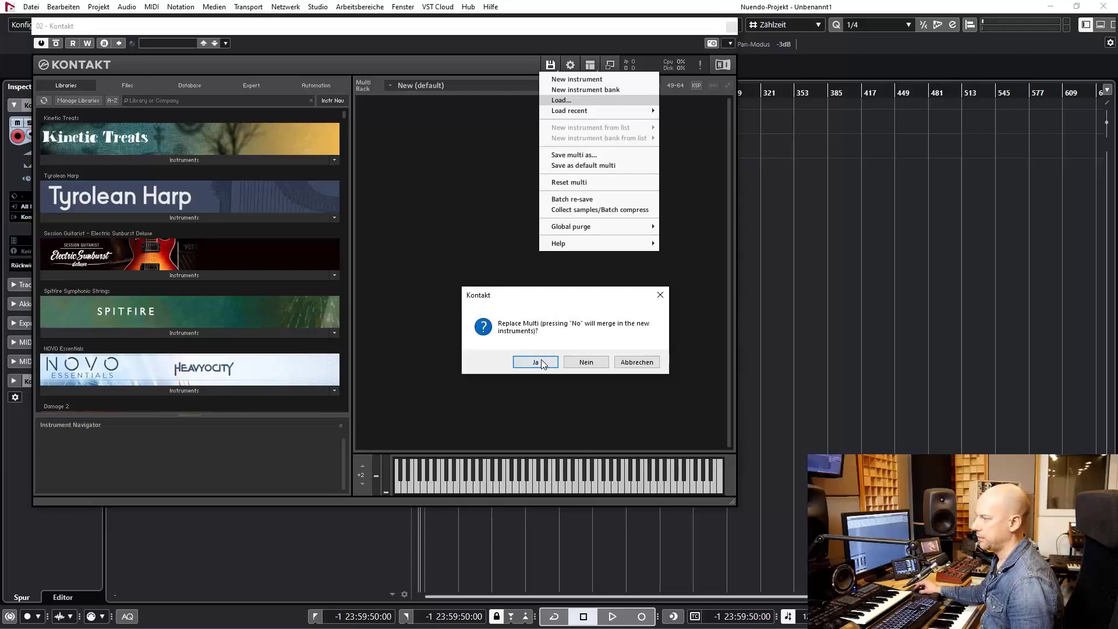
click(534, 361)
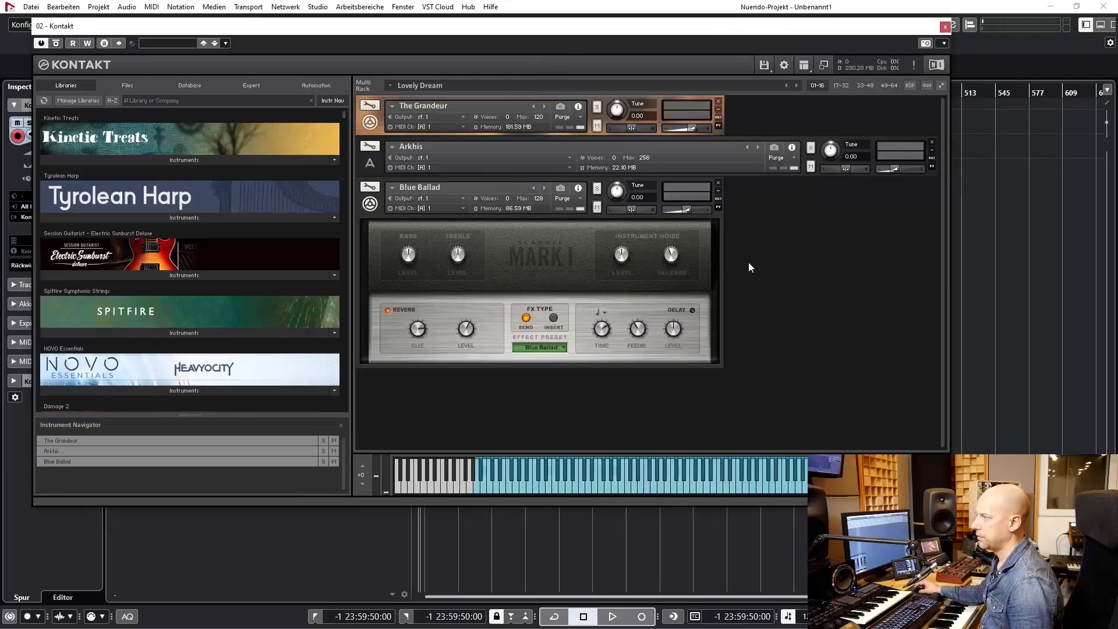
mouse_move(753, 269)
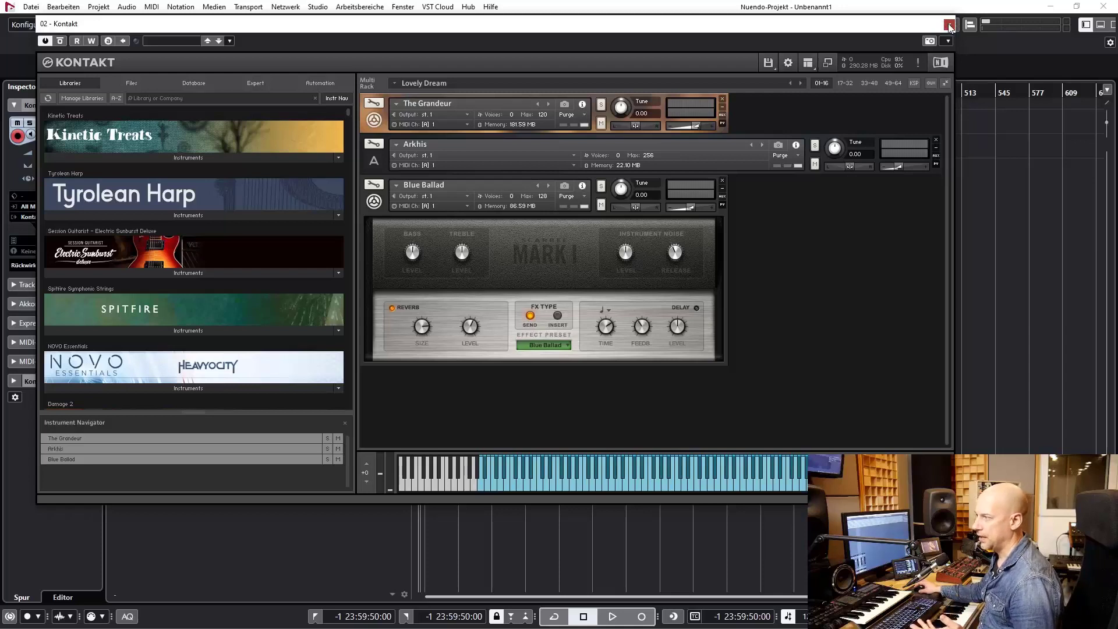
Select Kontakt 01 and Kontakt 02 and add a fresh Kontakt instrument track in their place
right_click(249, 178)
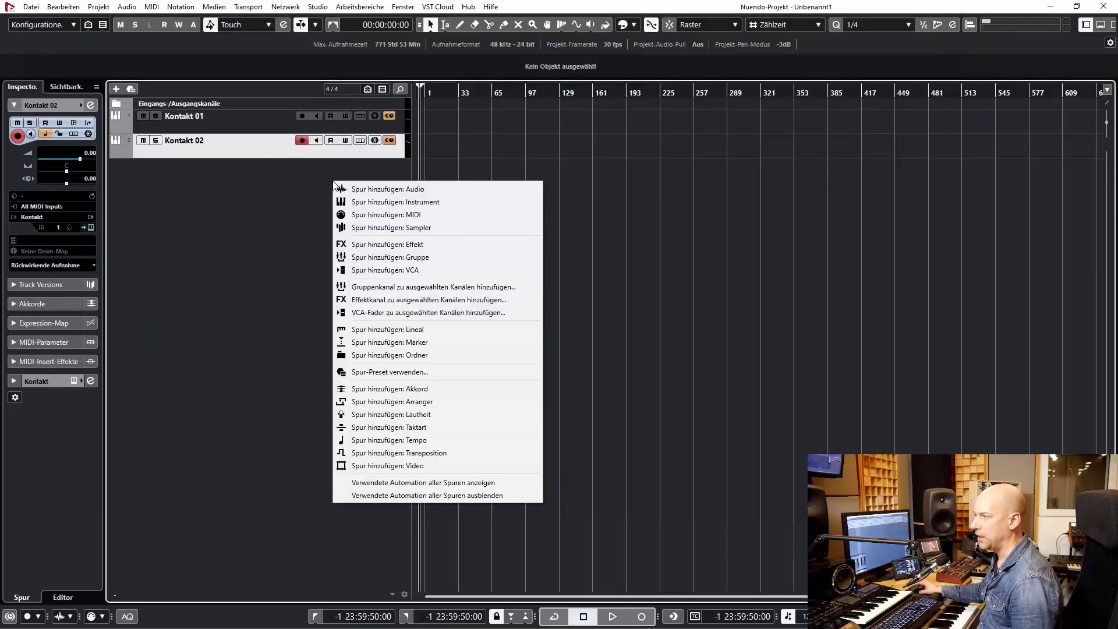
mouse_move(395, 202)
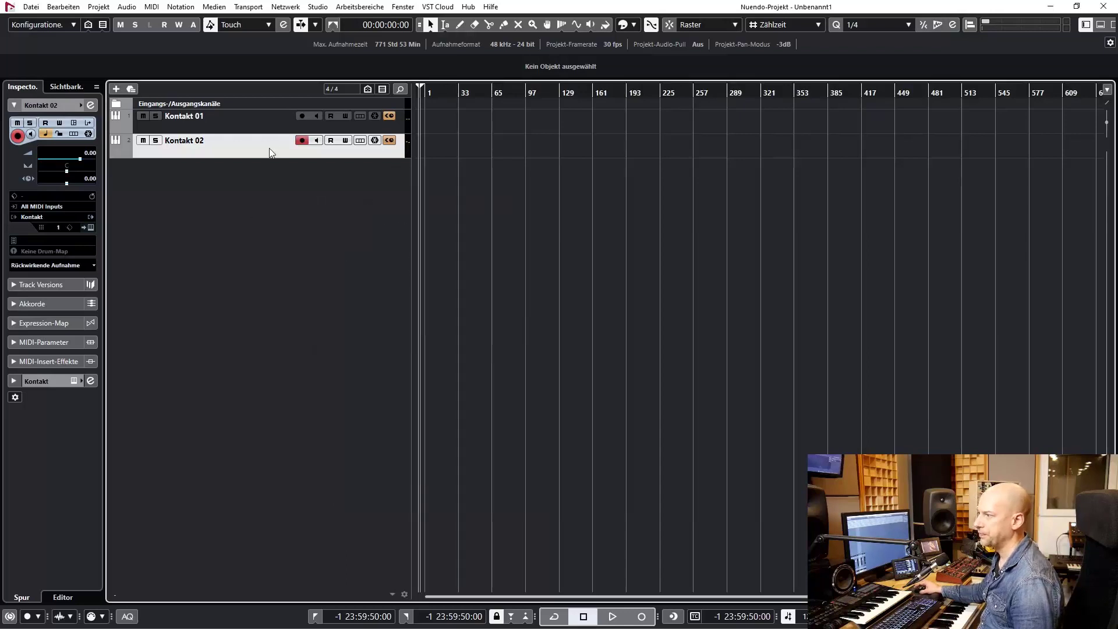
click(208, 115)
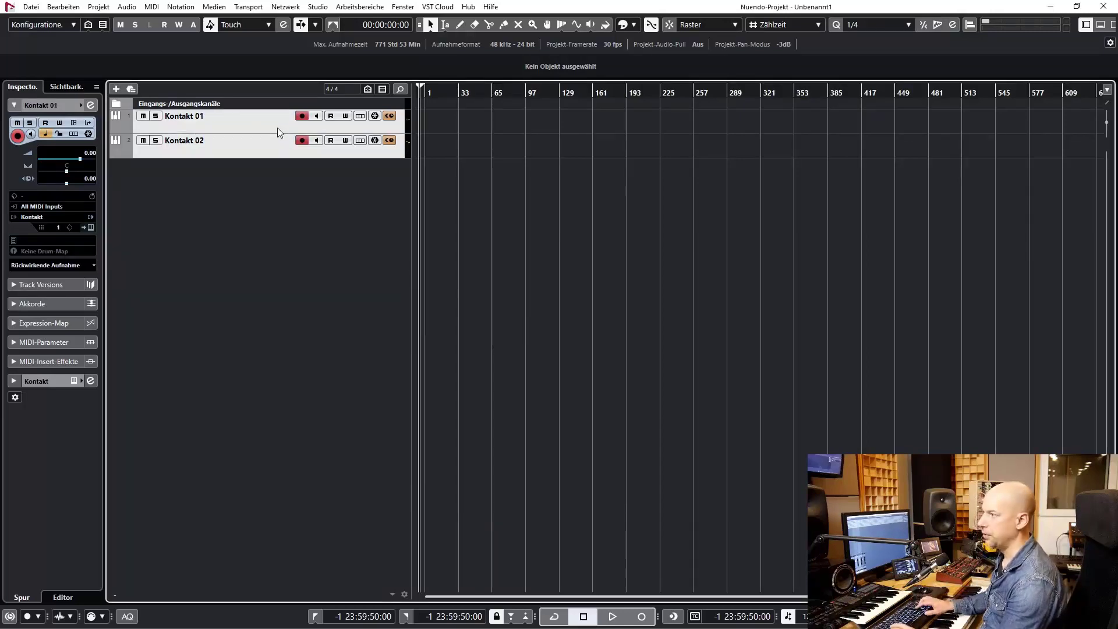
click(115, 89)
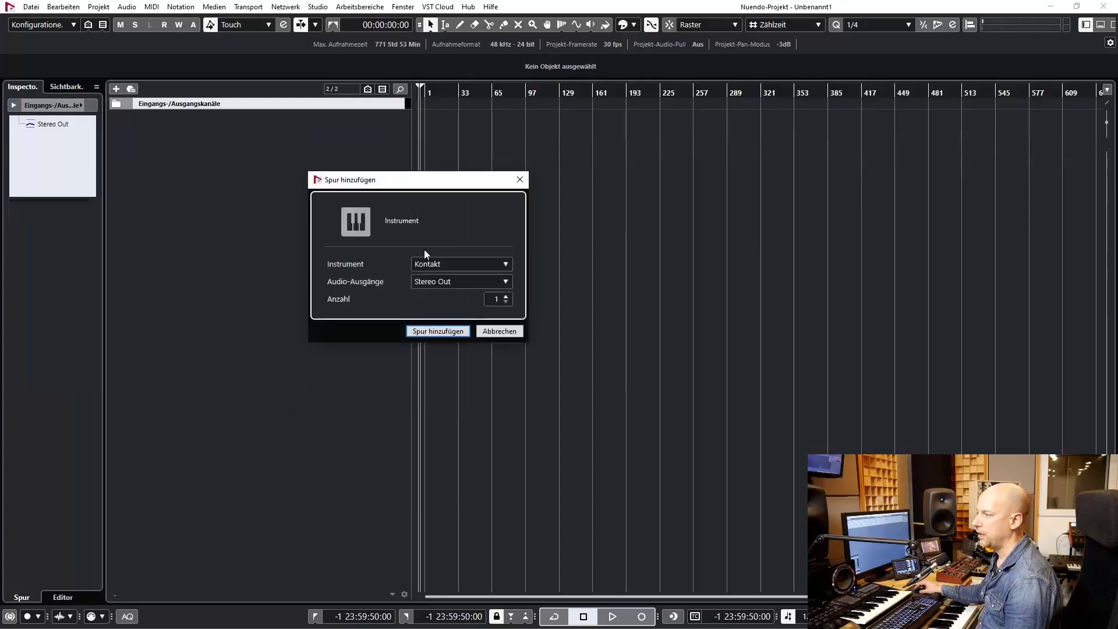
click(437, 330)
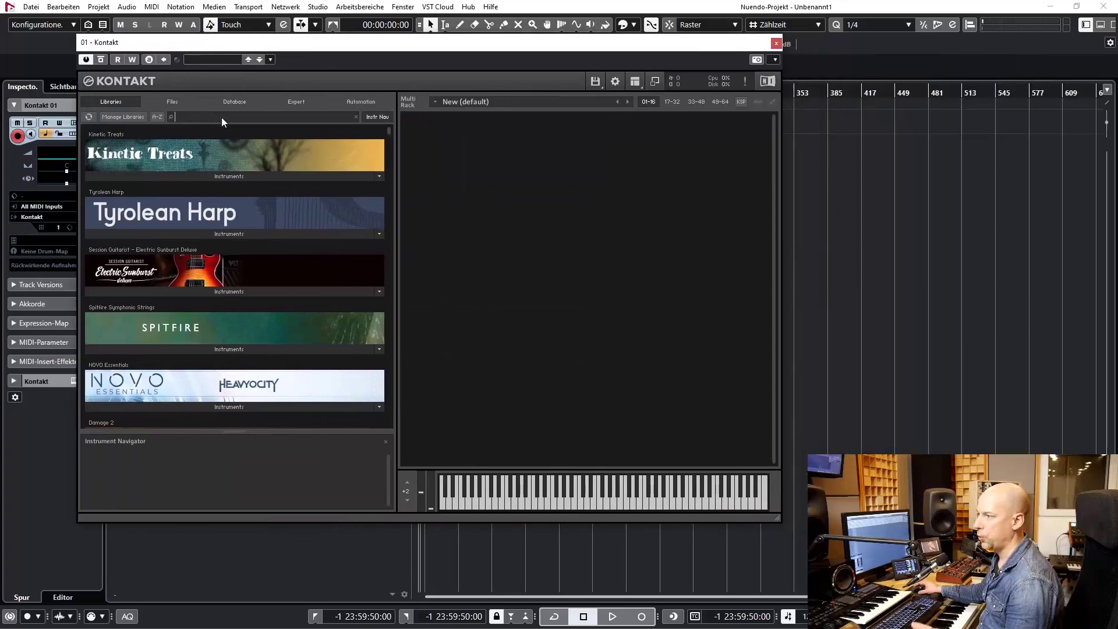
Load Vienna Baroque from Vienna Concert Grand as the first instrument of the new multi
text(grand)
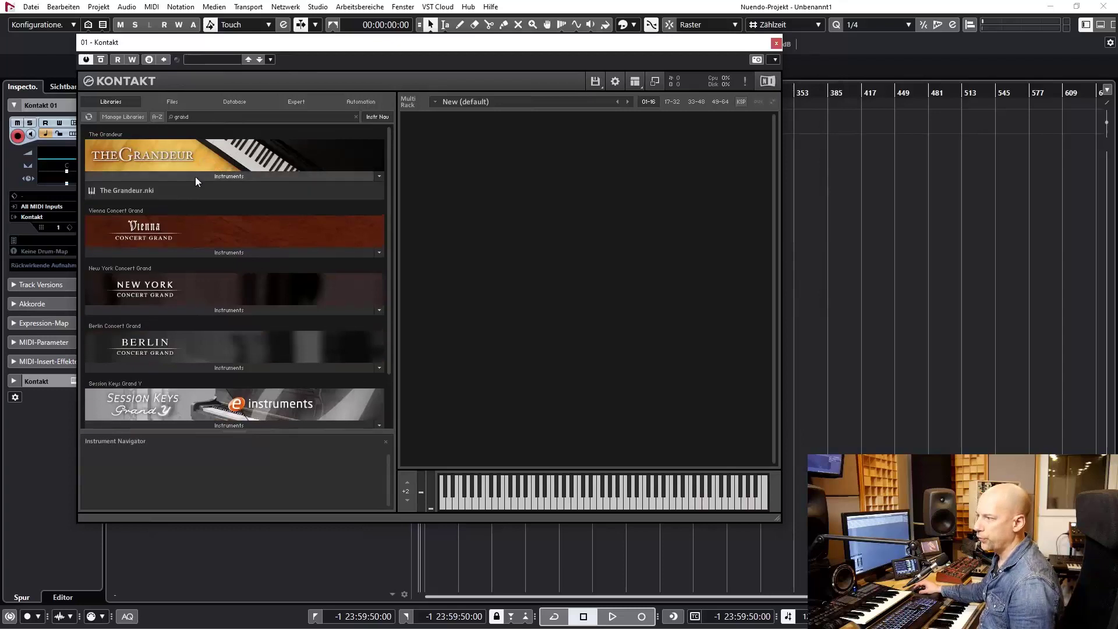
click(379, 253)
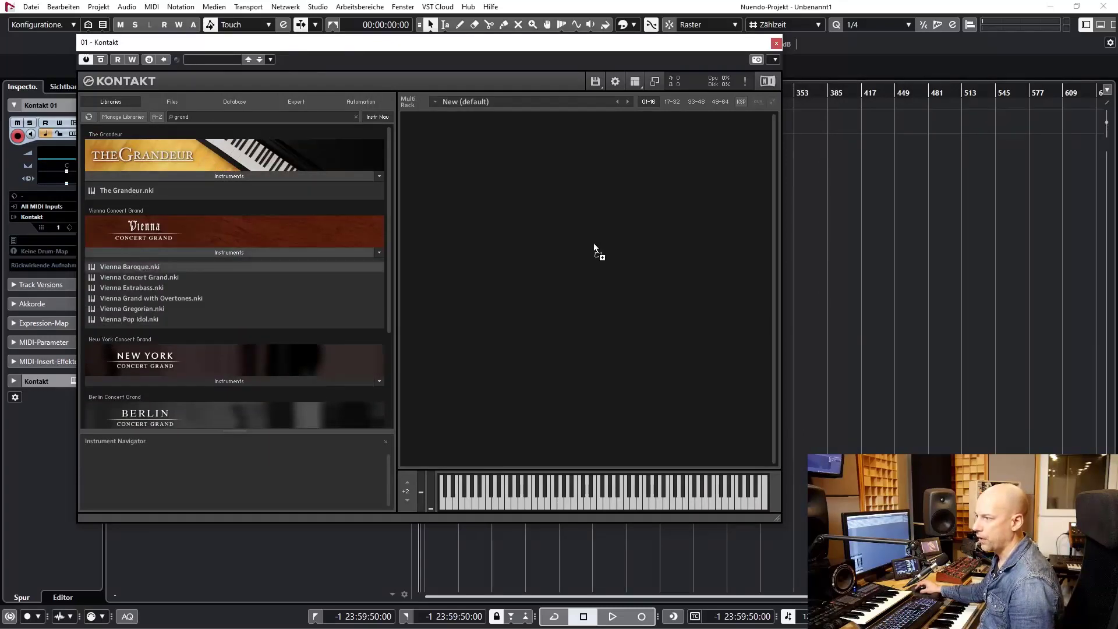
double_click(129, 265)
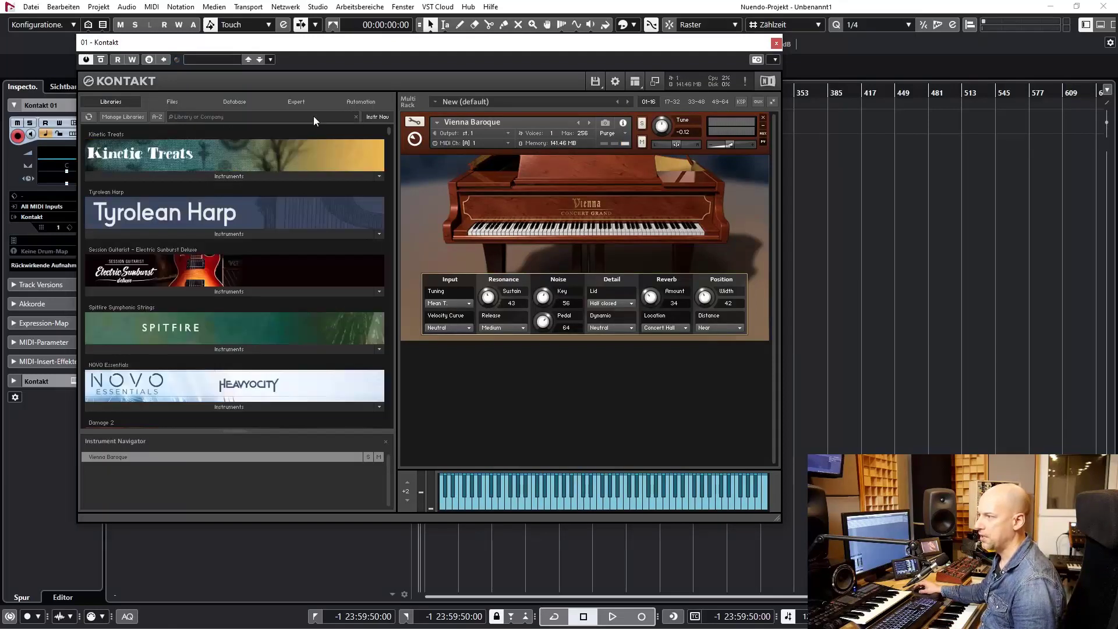
Search 'noire' and load NOIRE Felt.nki as the second instrument on MIDI channel 2
text(noire)
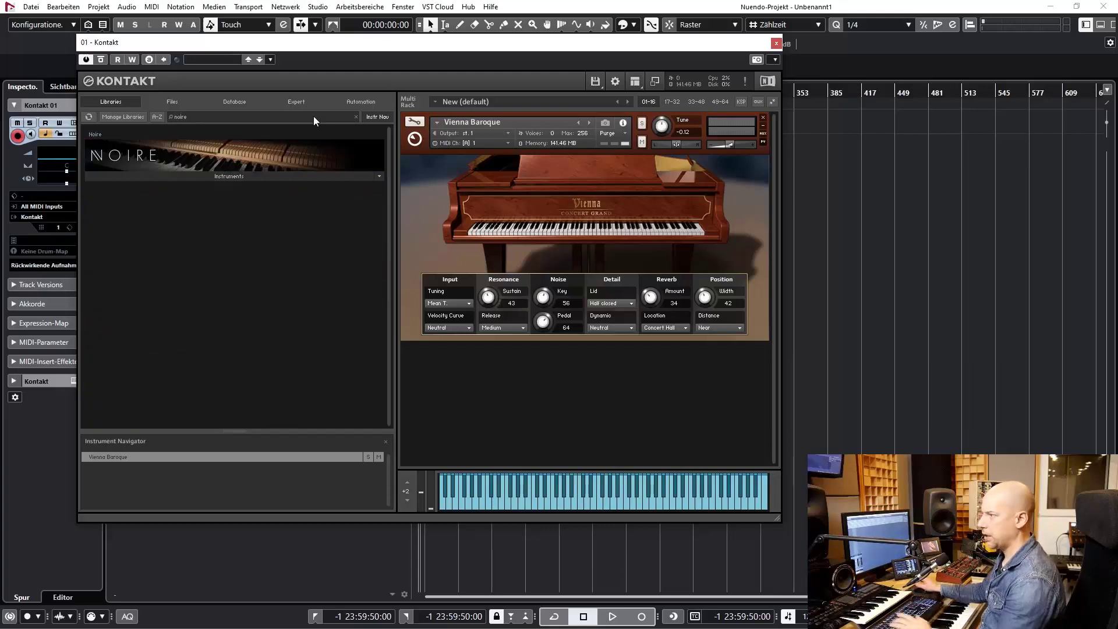
click(230, 176)
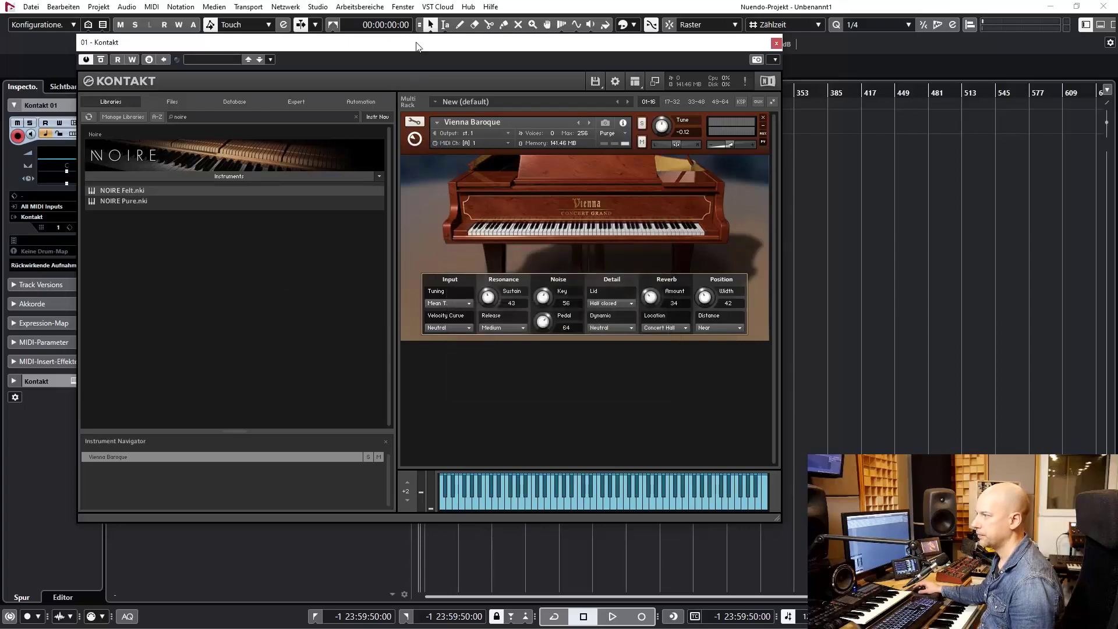
mouse_move(223, 238)
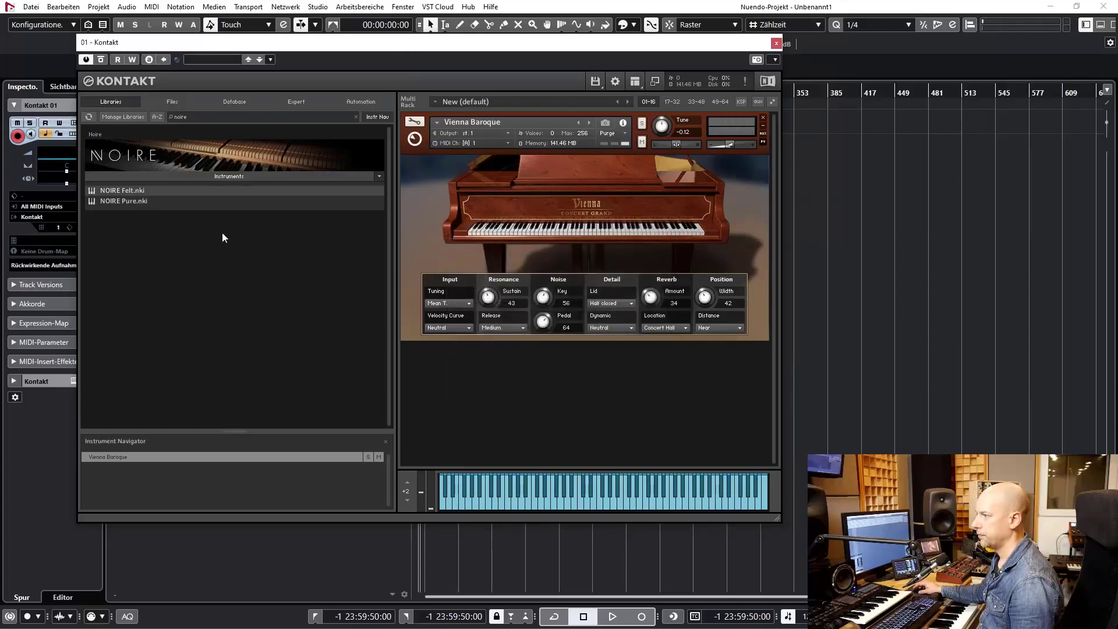
double_click(122, 189)
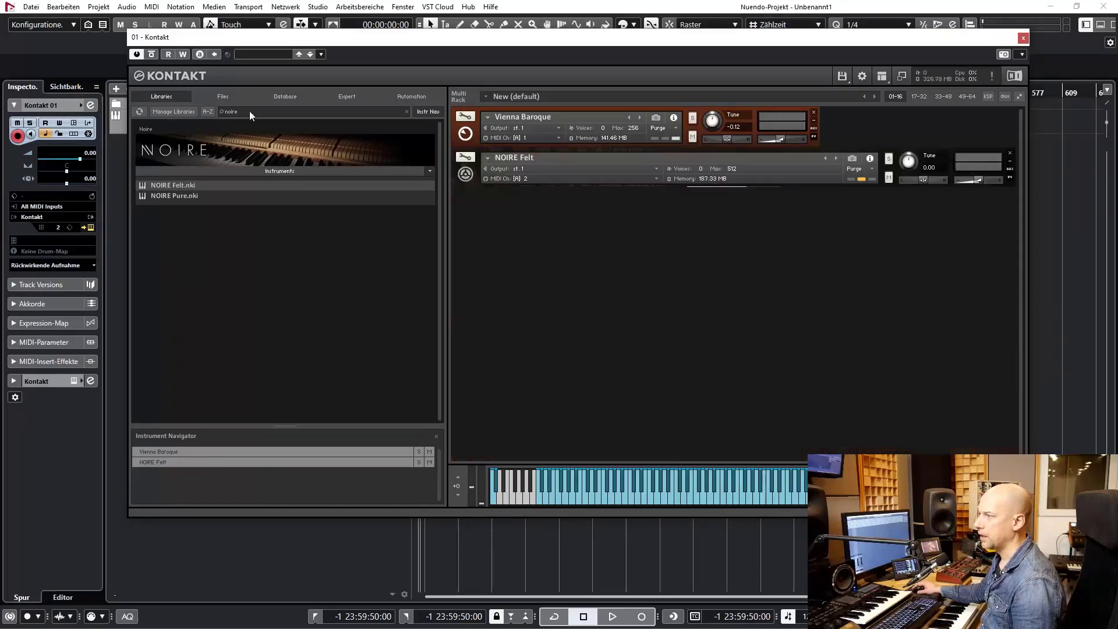
Search 'ali' and load Alicias Keys.nki as the third piano in the multi
click(407, 112)
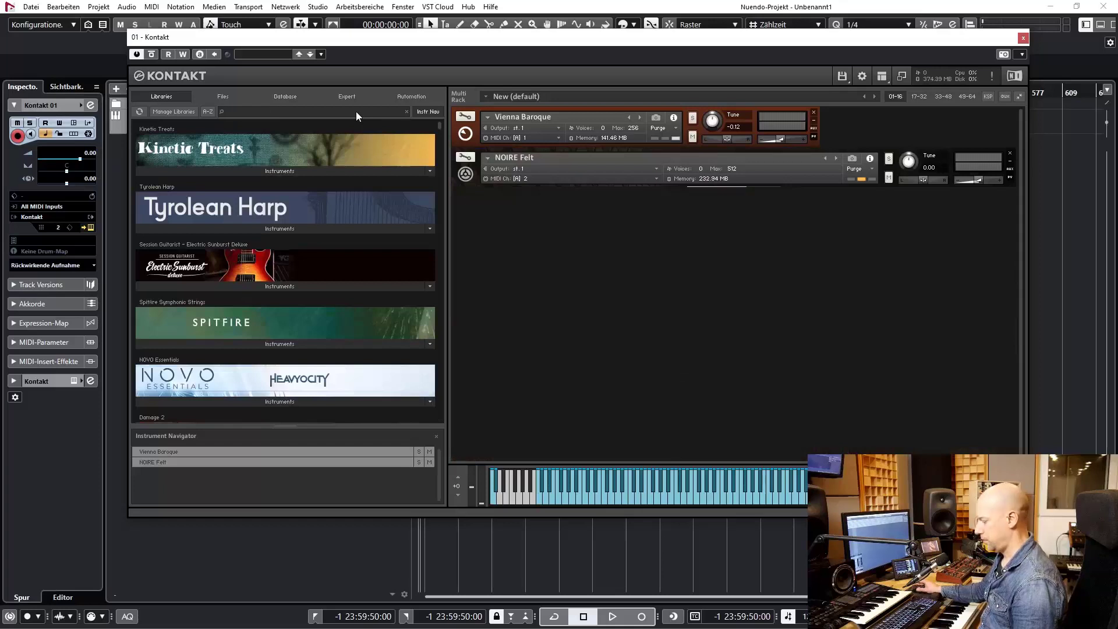
text(alic)
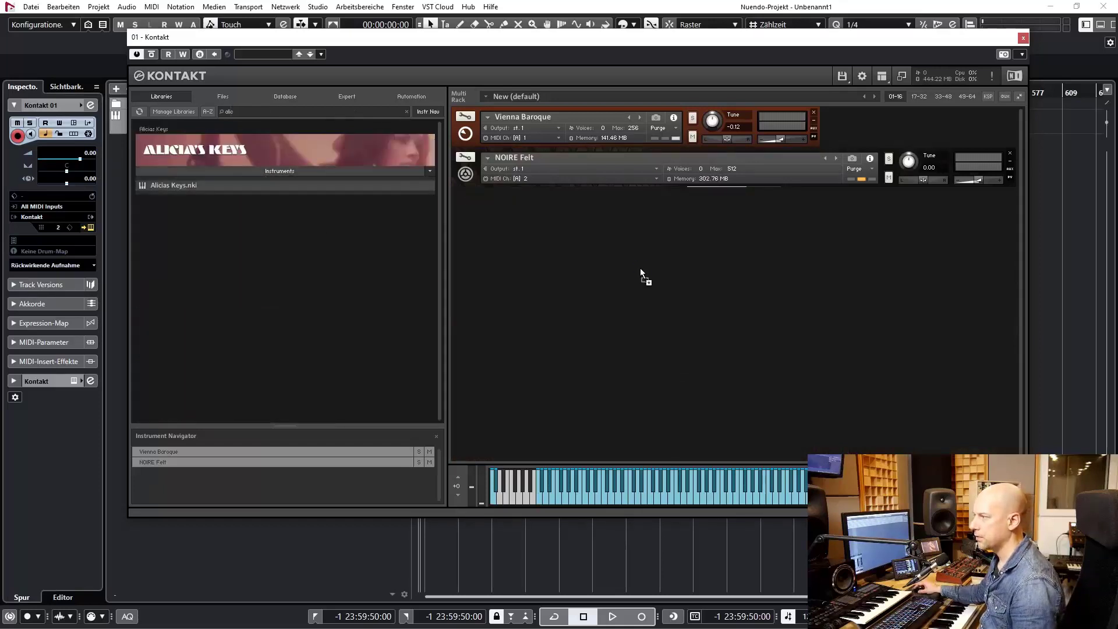
double_click(174, 185)
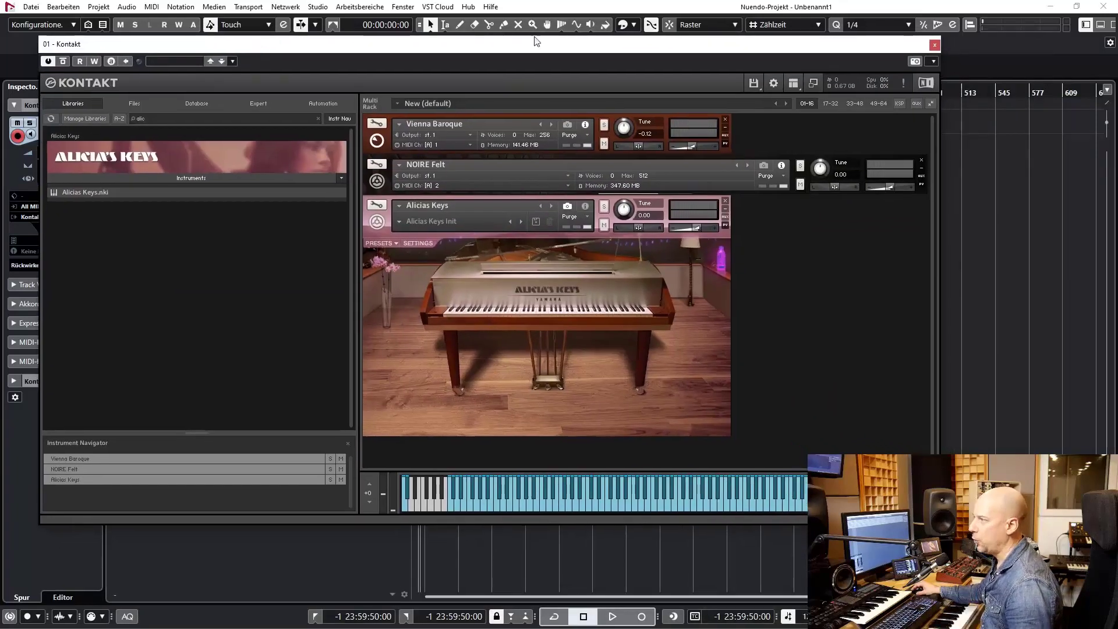
mouse_move(935, 45)
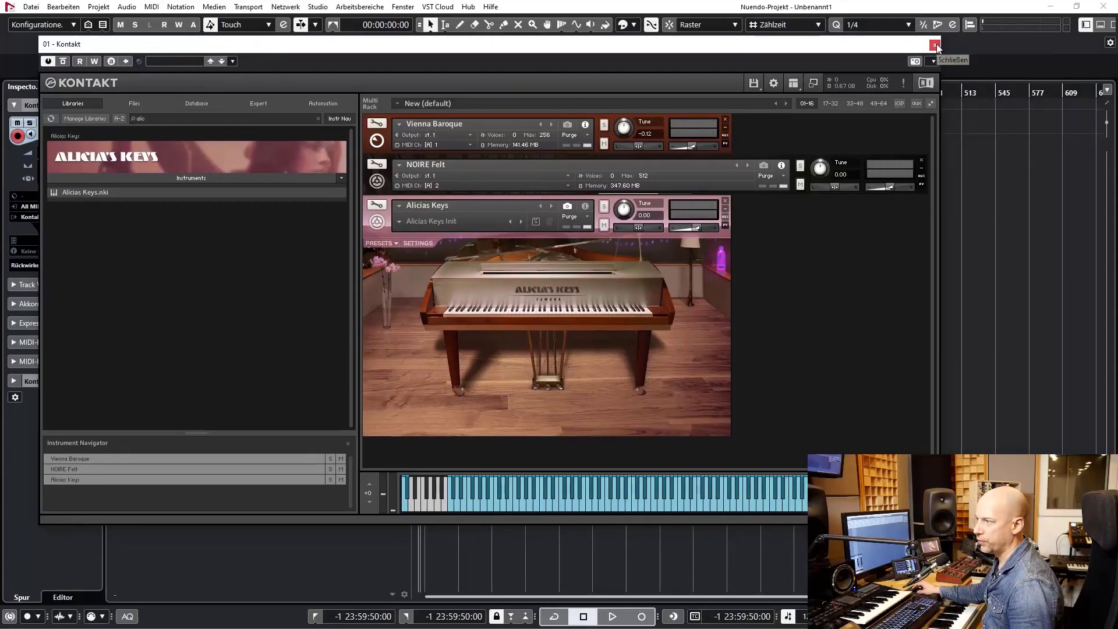
Set the Kontakt 01 track to MIDI channel 1 and add two new MIDI tracks
click(935, 43)
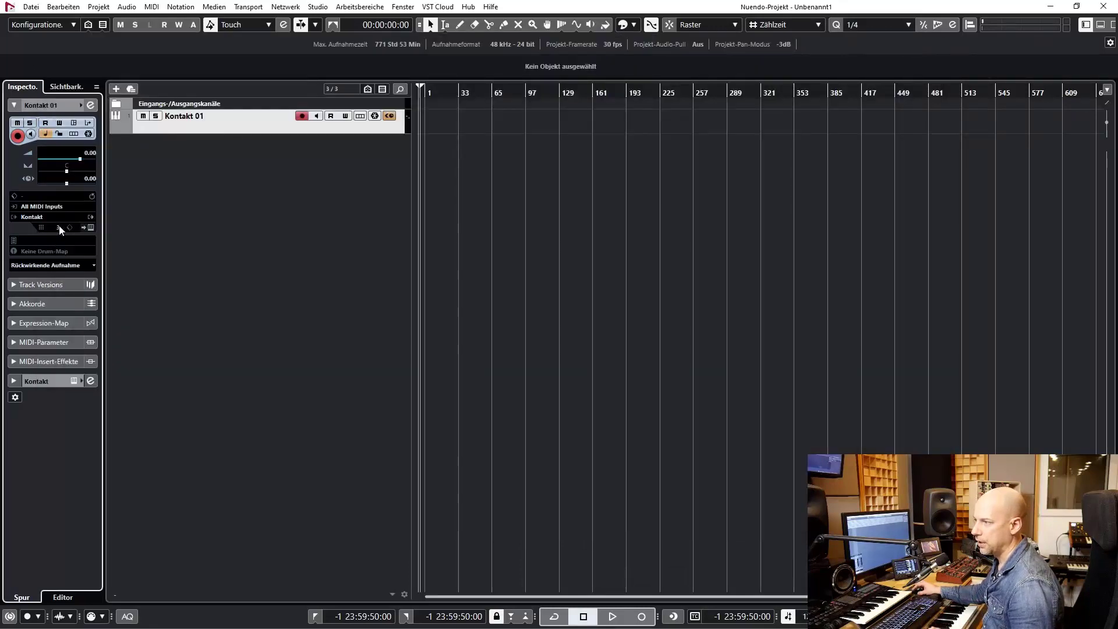
click(57, 227)
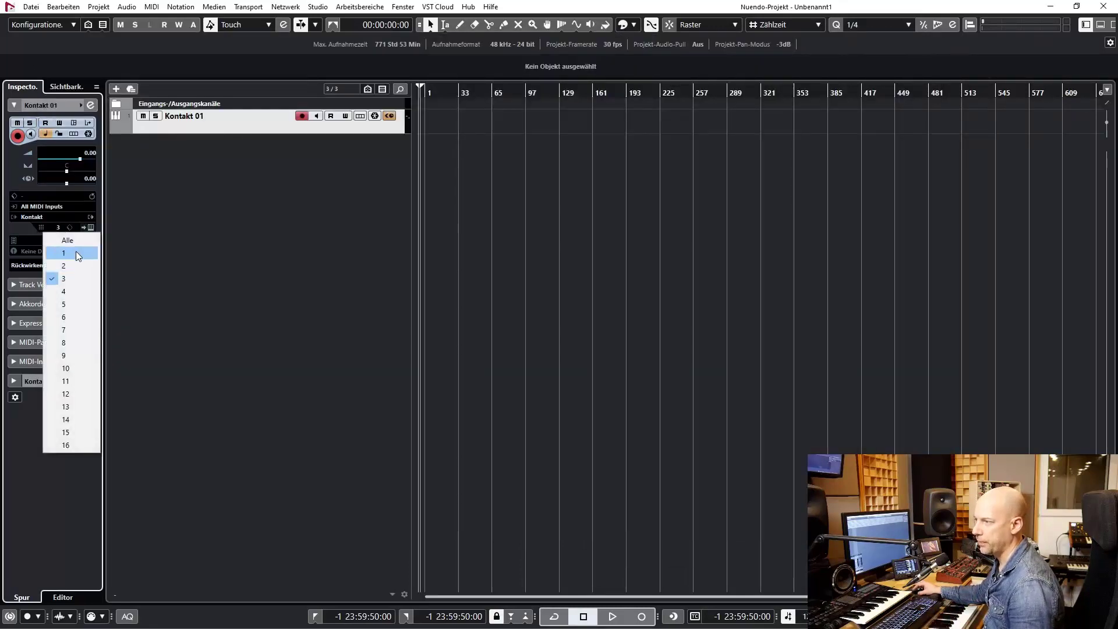
right_click(235, 116)
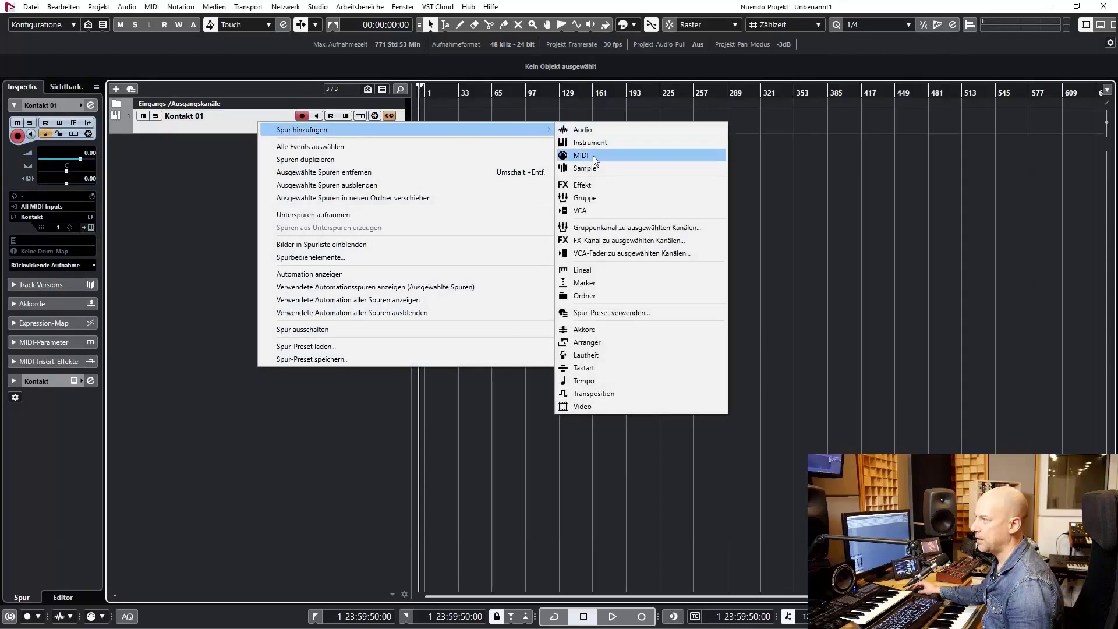
click(580, 155)
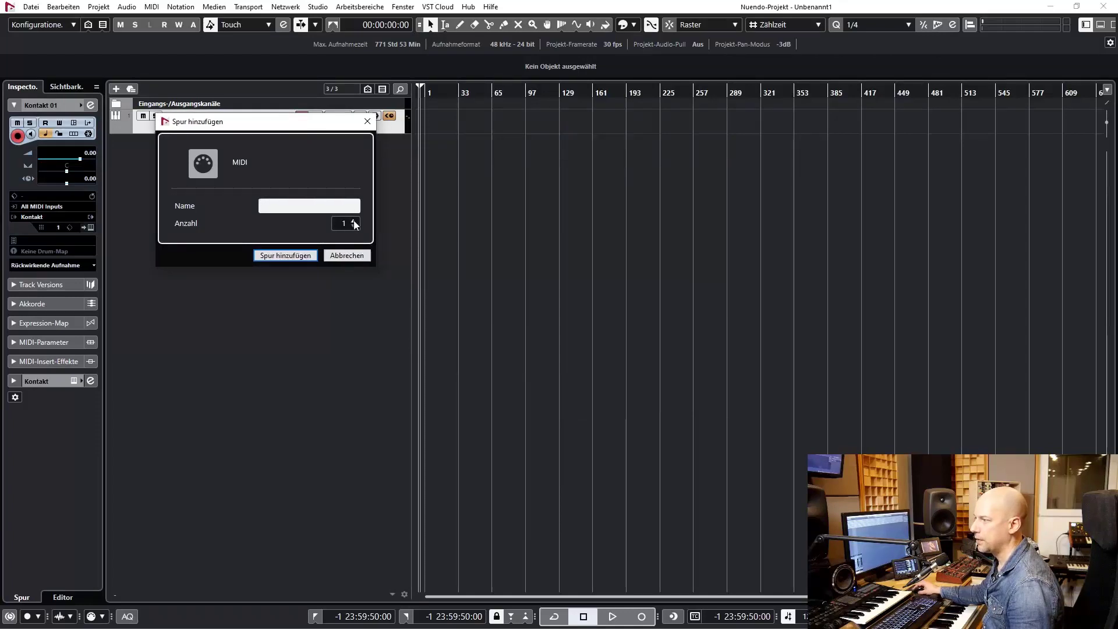
click(284, 255)
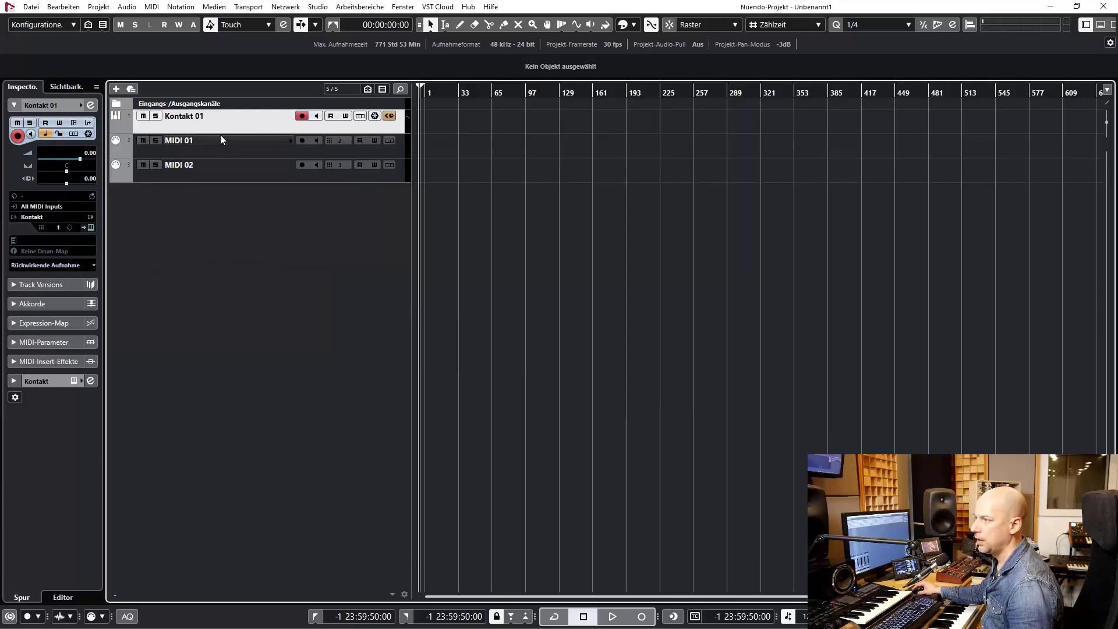
Route MIDI 01 and MIDI 02 to Kontakt on channels 2 and 3
click(180, 140)
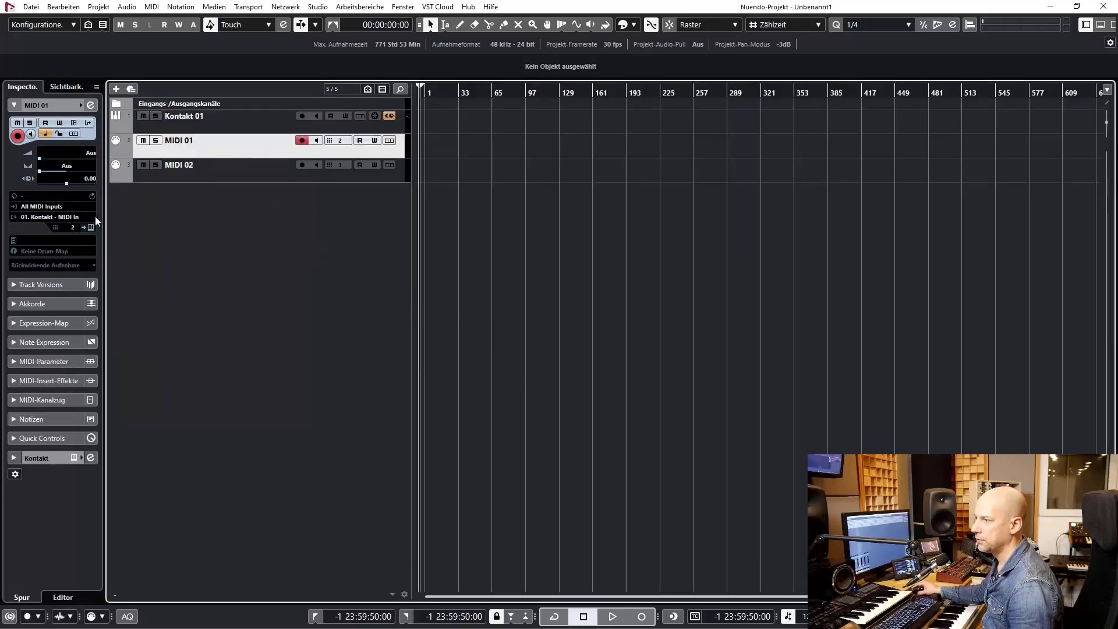
click(200, 164)
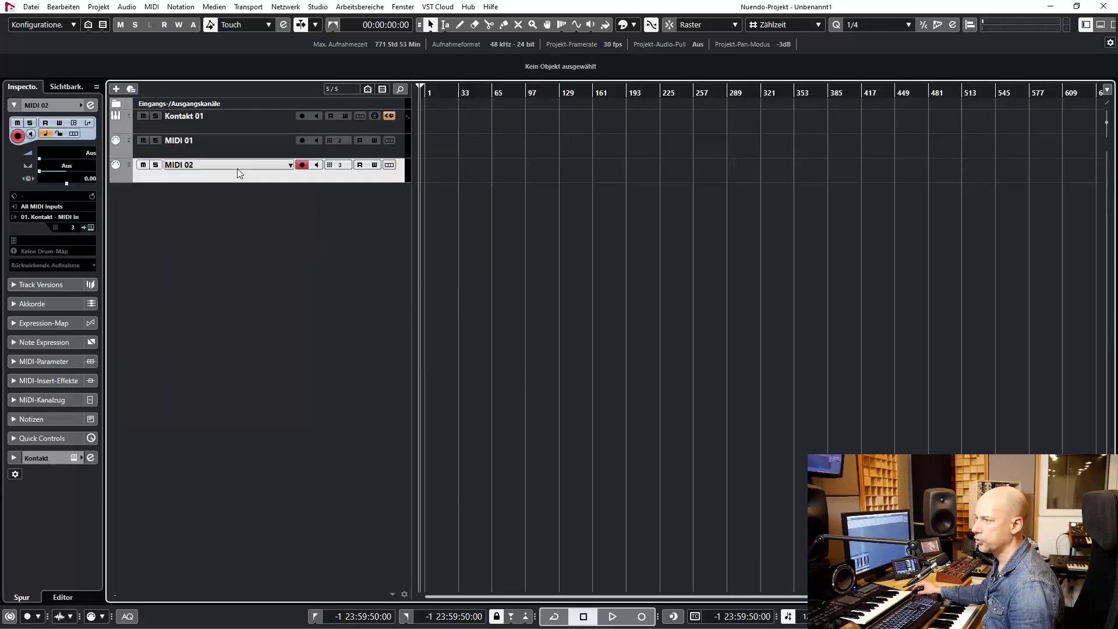
click(184, 115)
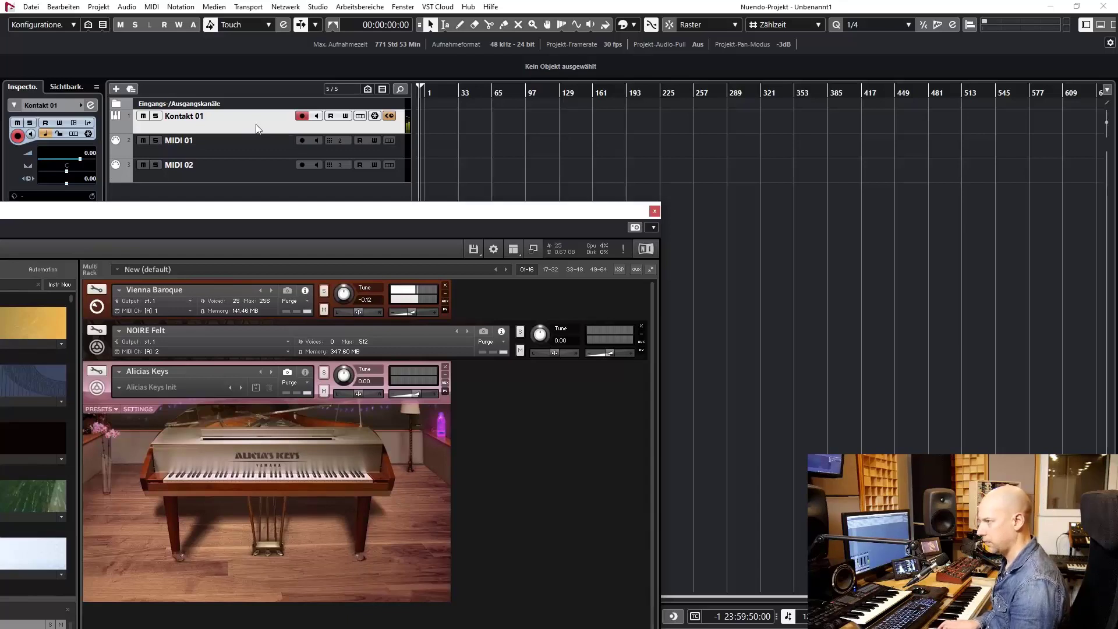
Play Vienna Baroque from Kontakt 01 and NOIRE Felt from MIDI 01, then show Kontakt's keyboard panel
click(185, 139)
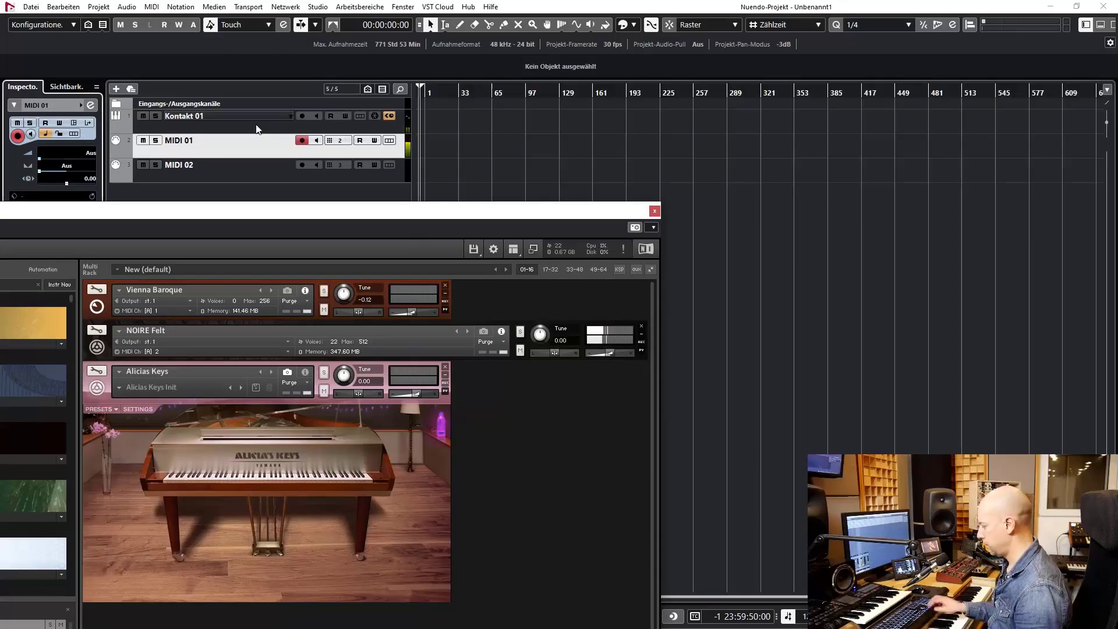
click(178, 165)
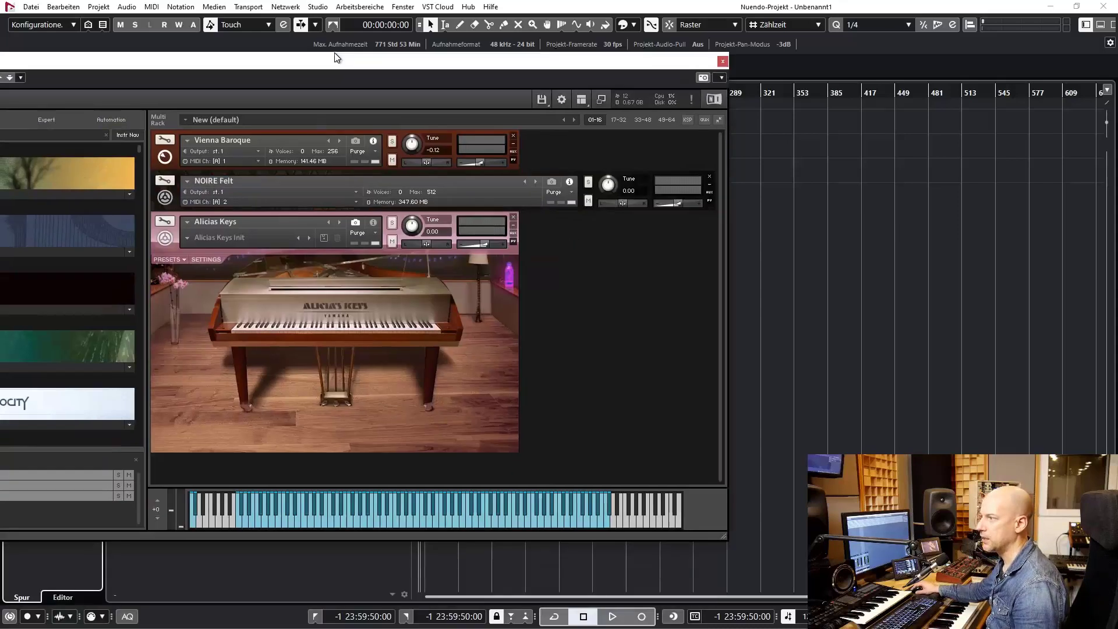
click(579, 98)
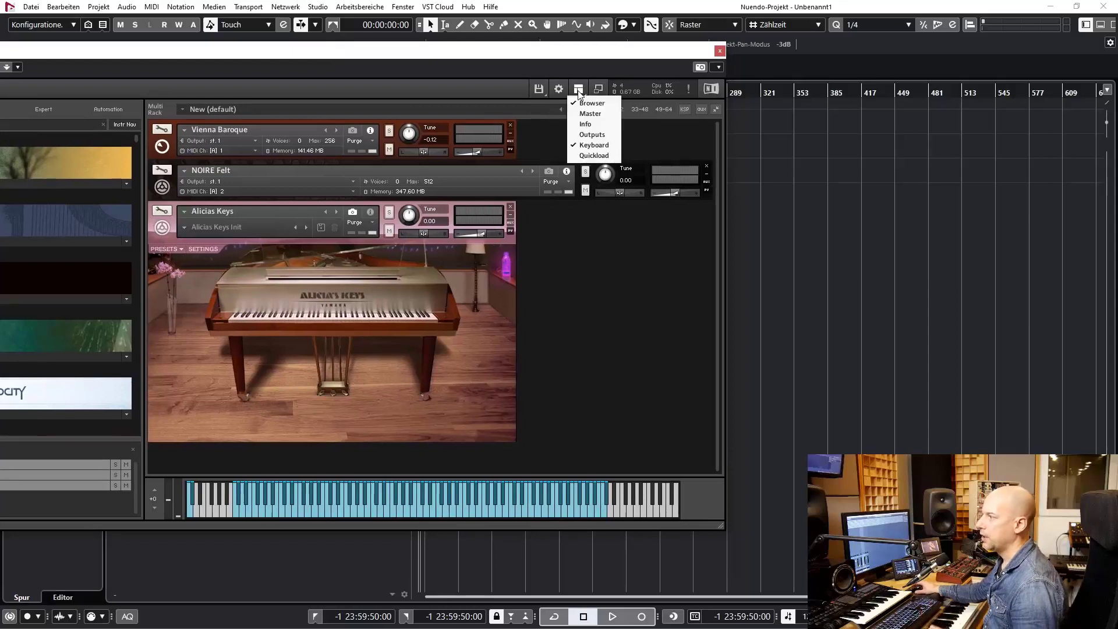
Save the multi under the new name 'Piano Favorites 2' via Save multi as
click(538, 89)
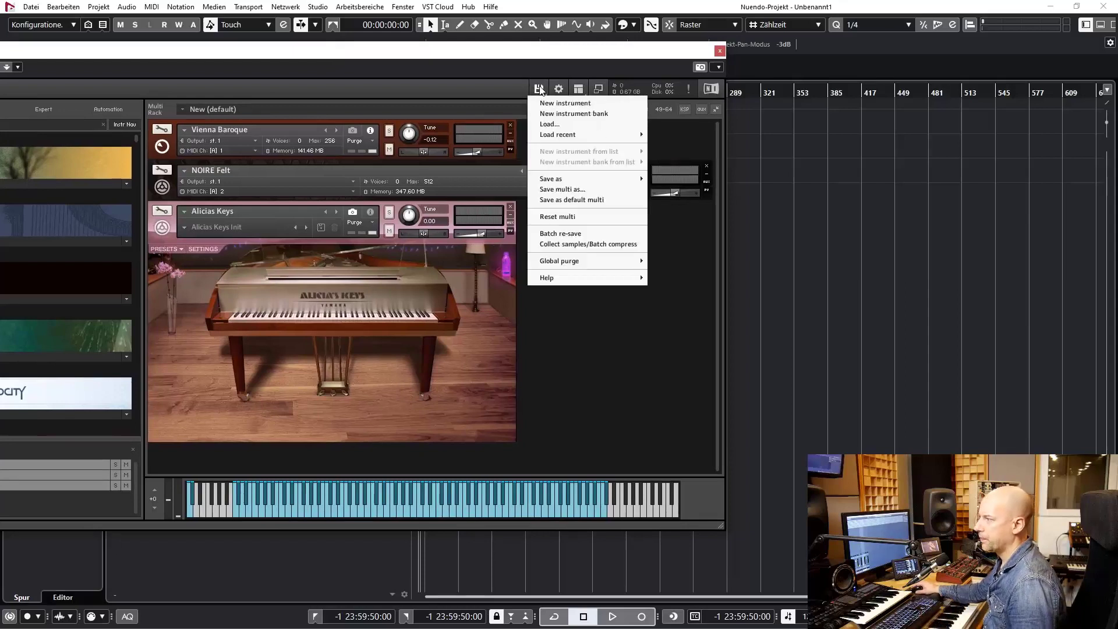
mouse_move(561, 188)
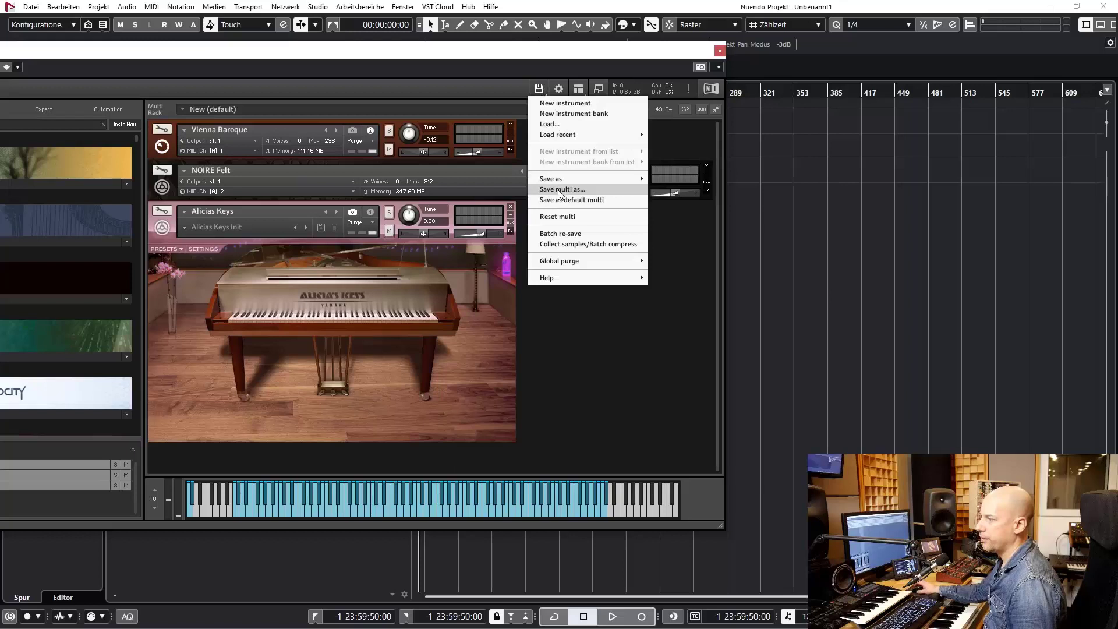
click(562, 189)
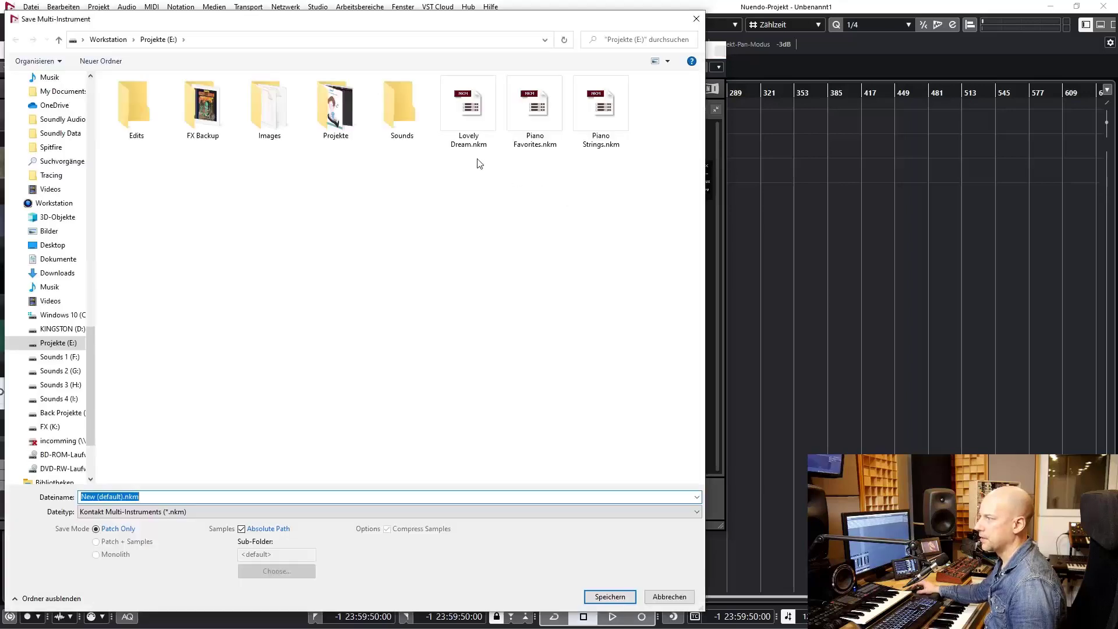
click(534, 104)
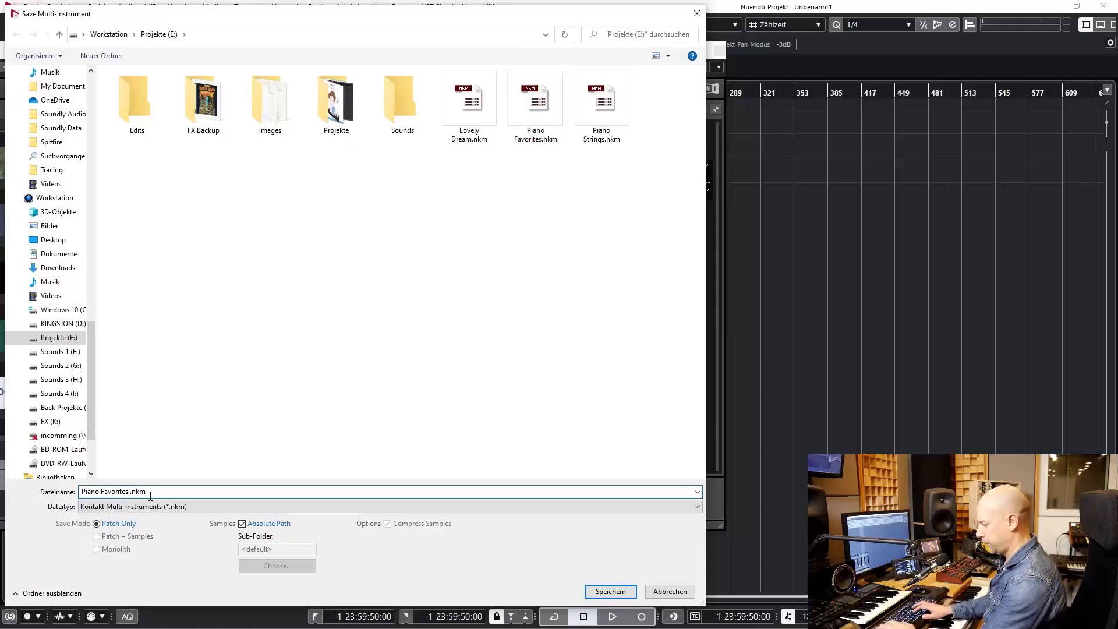
click(609, 591)
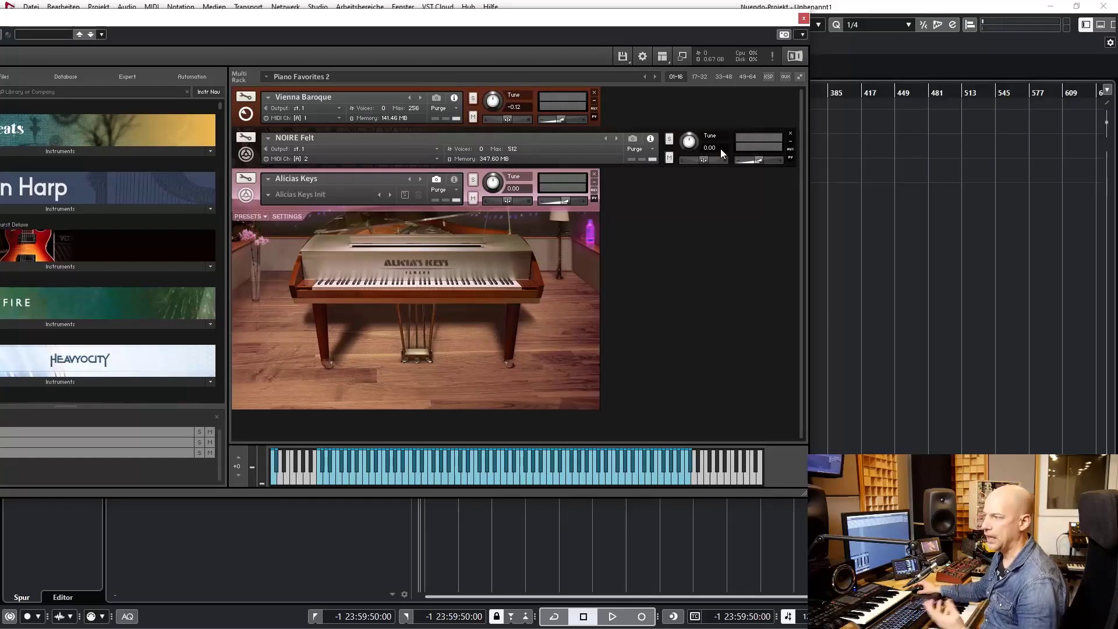
mouse_move(685, 164)
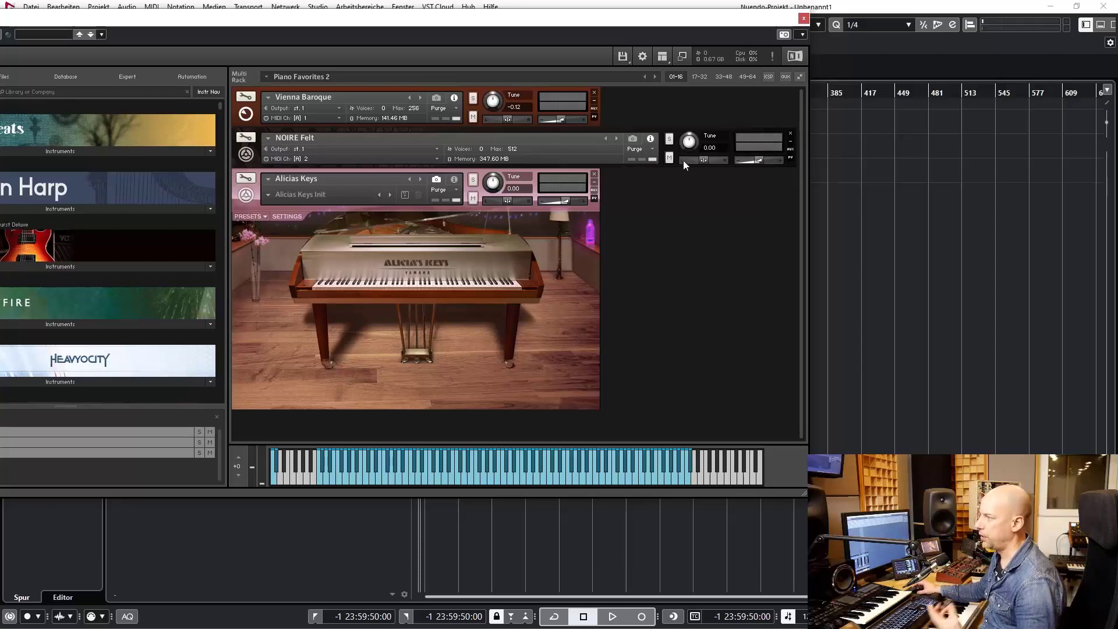